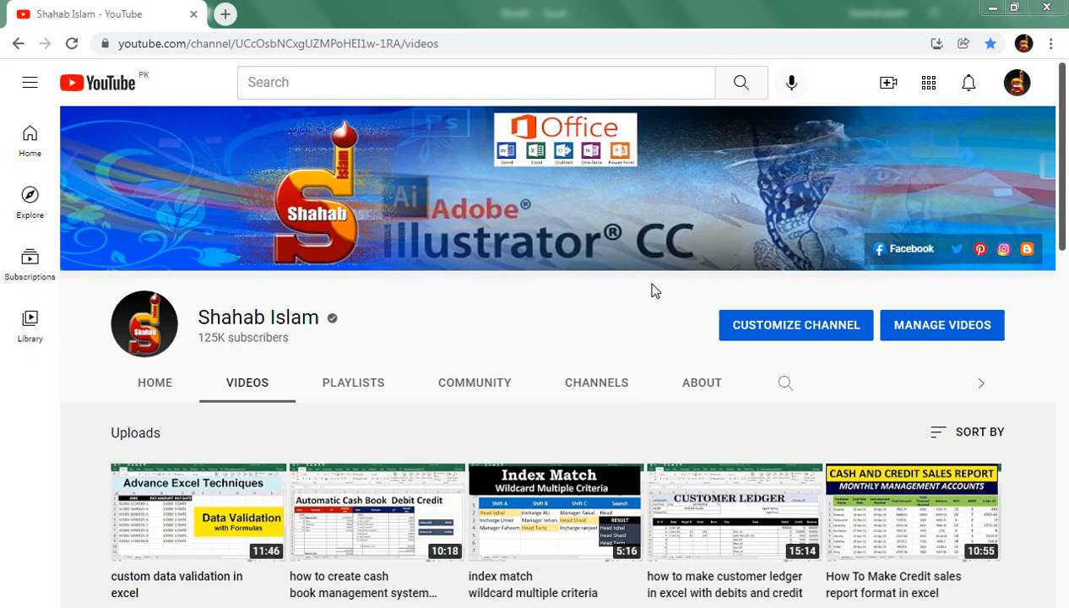
mouse_move(313, 511)
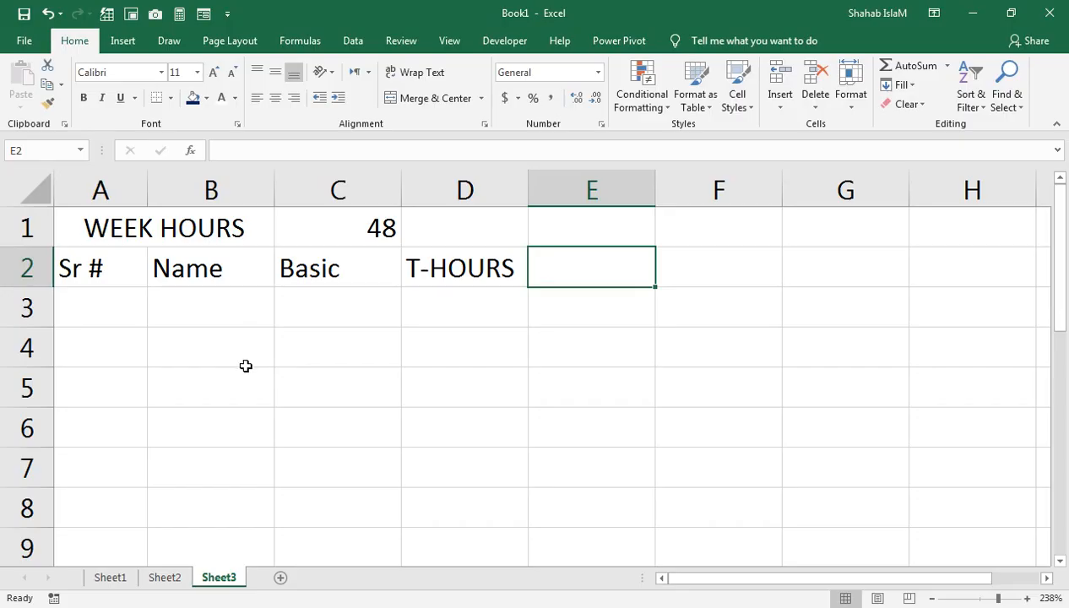
mouse_move(302, 241)
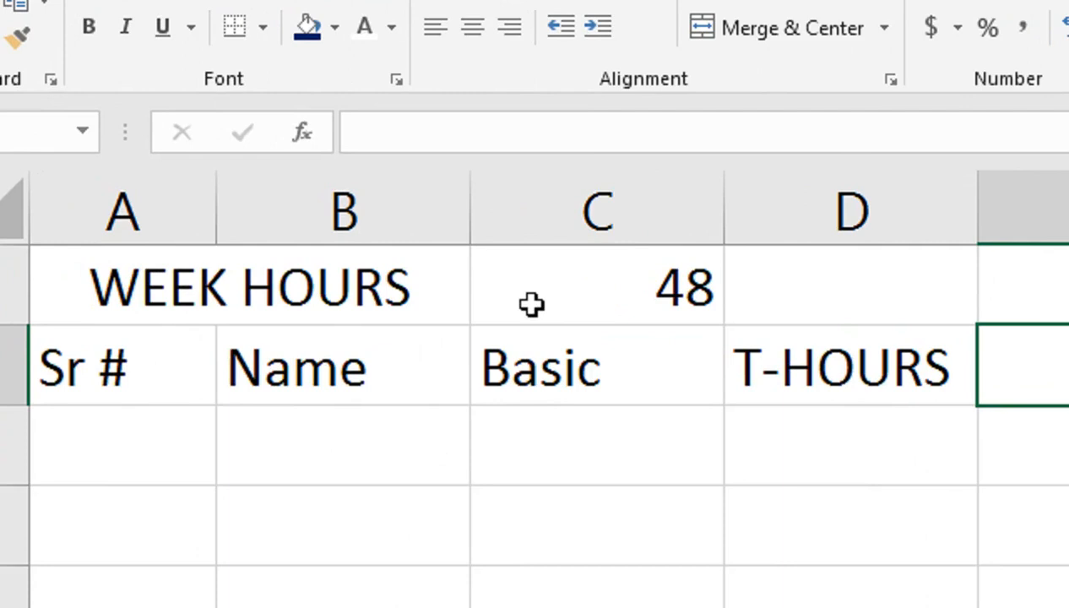
mouse_move(654, 294)
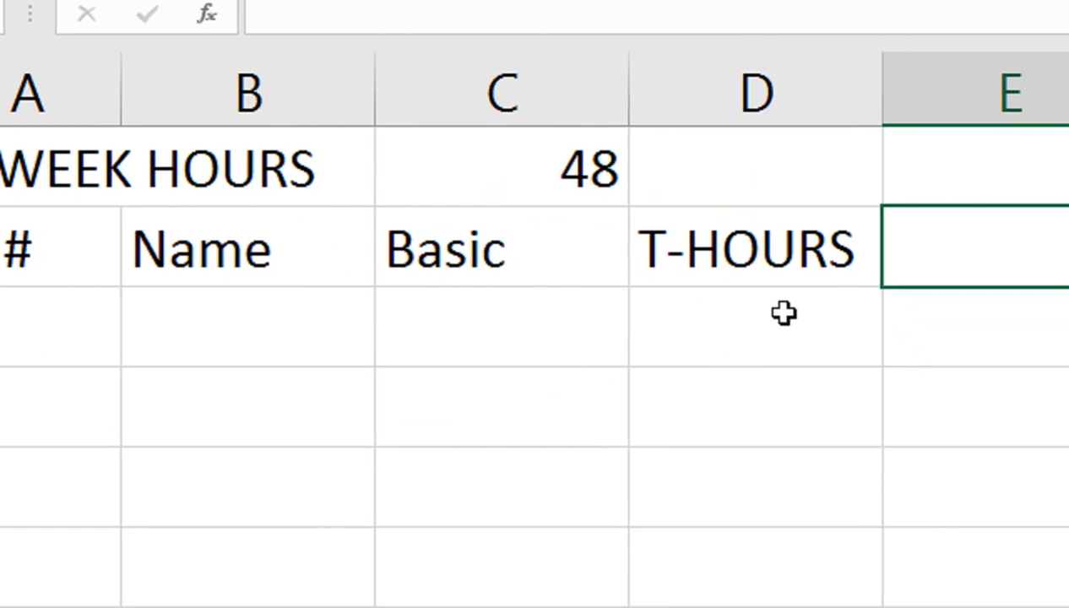
mouse_move(446, 319)
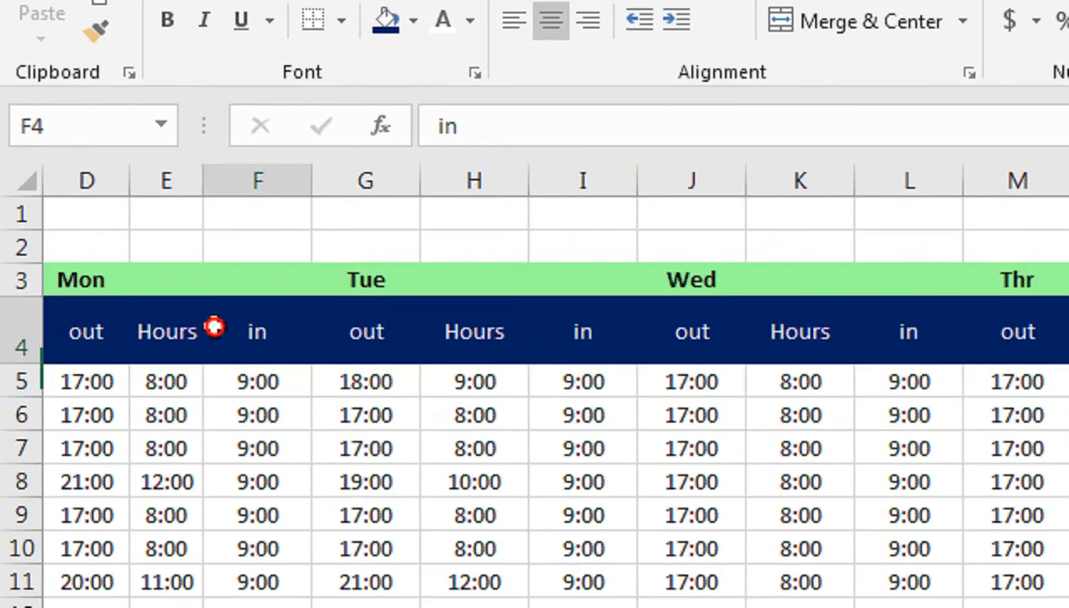
Step: Enter the =D5-C5 hours formula for the first employee's day, then scroll right to T-HOURS
scroll(left, 3)
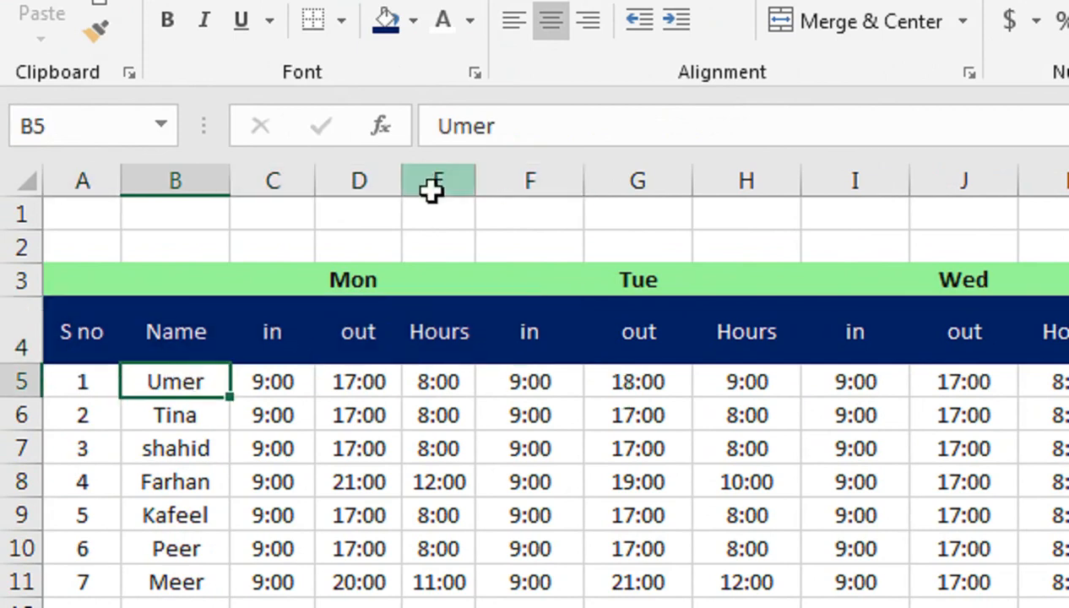
click(358, 331)
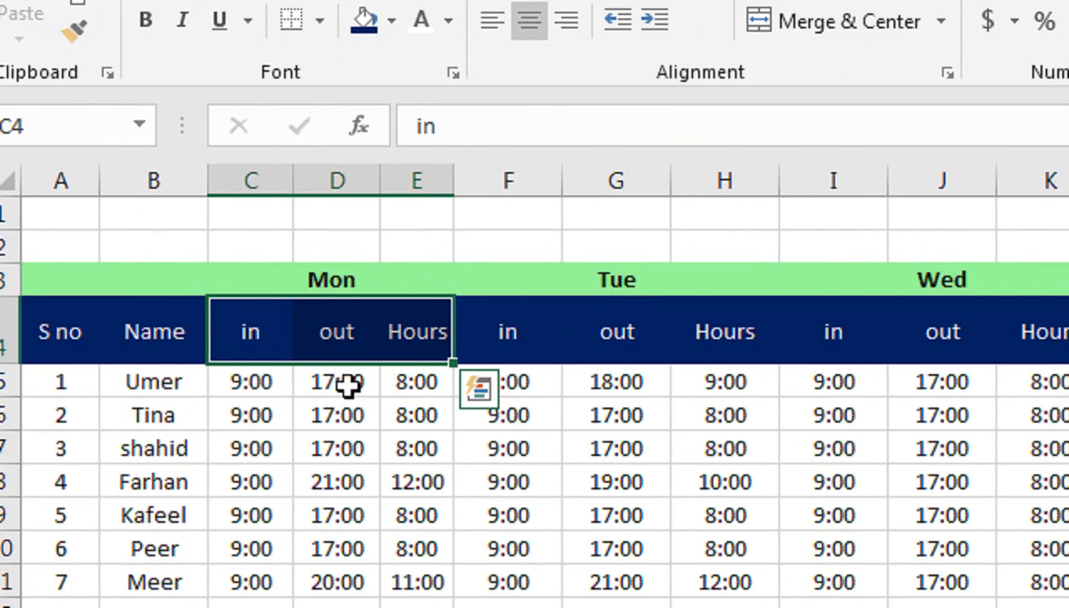
mouse_move(338, 371)
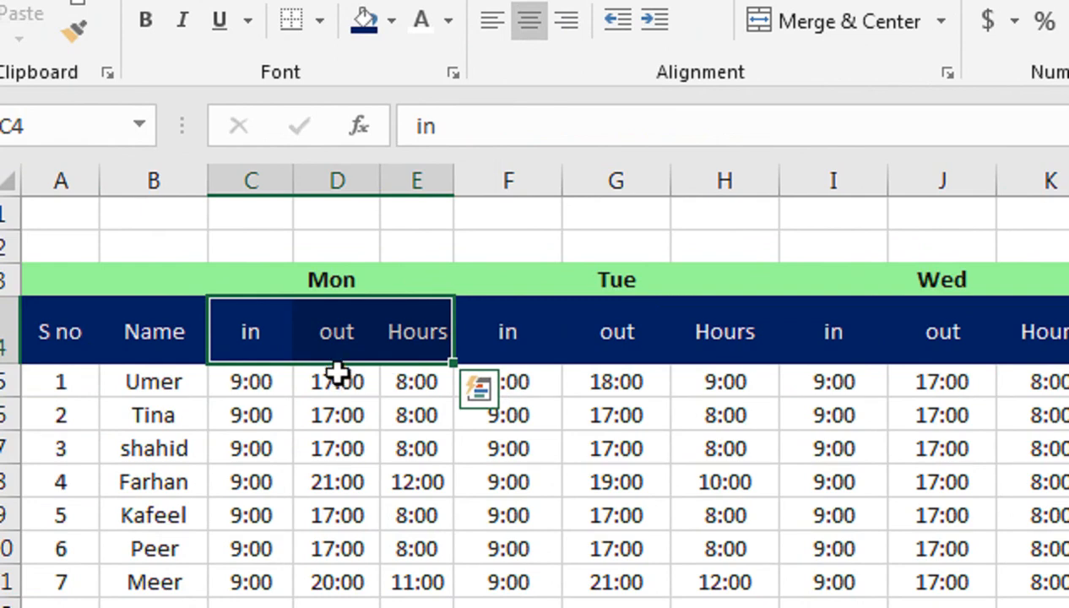
text(=D5-C5)
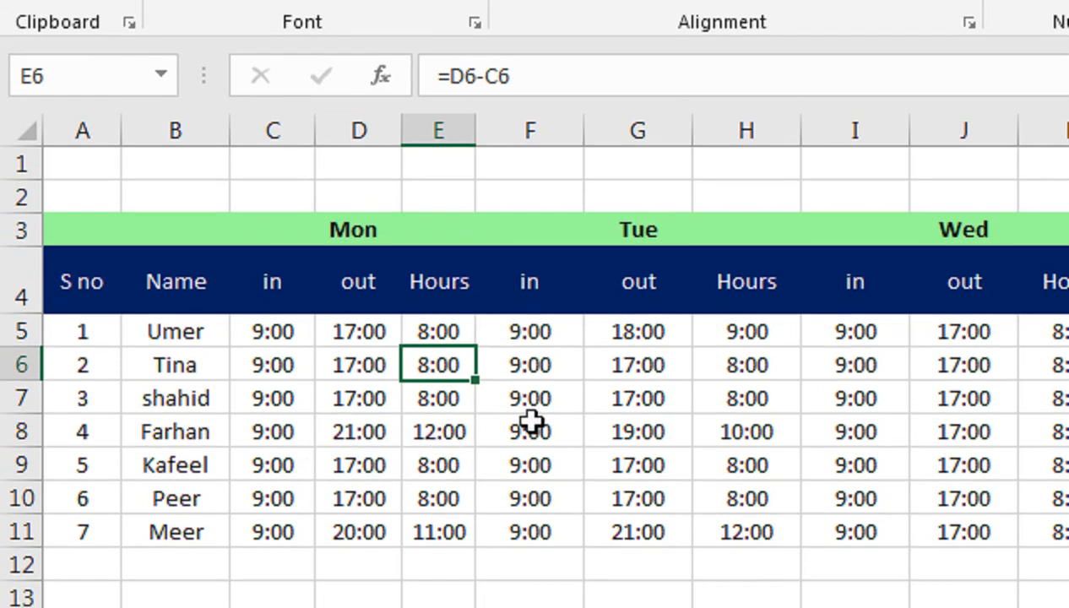
mouse_move(564, 332)
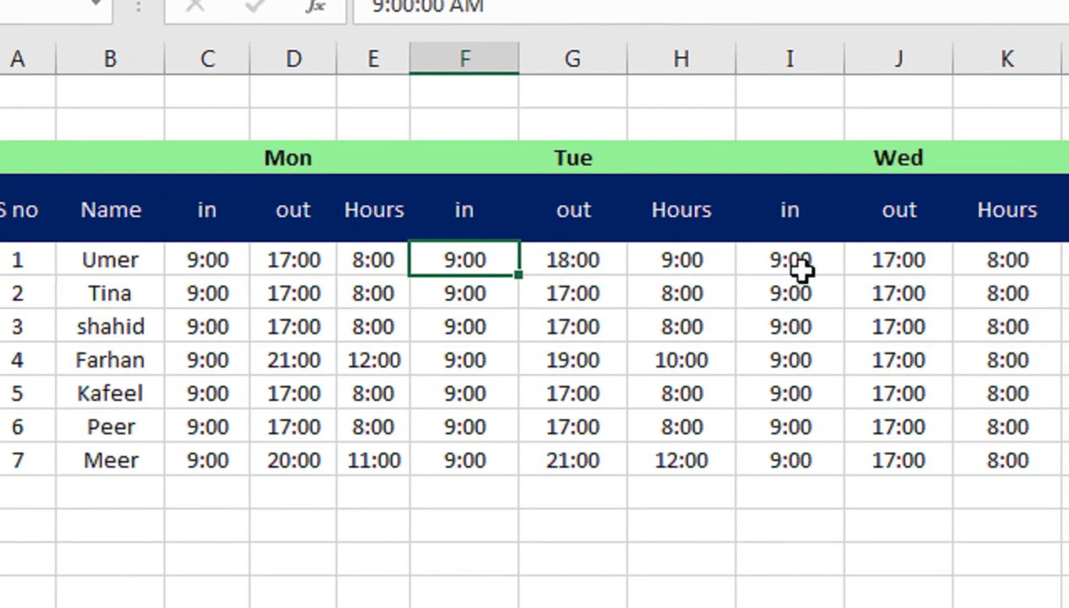
scroll(right, 3)
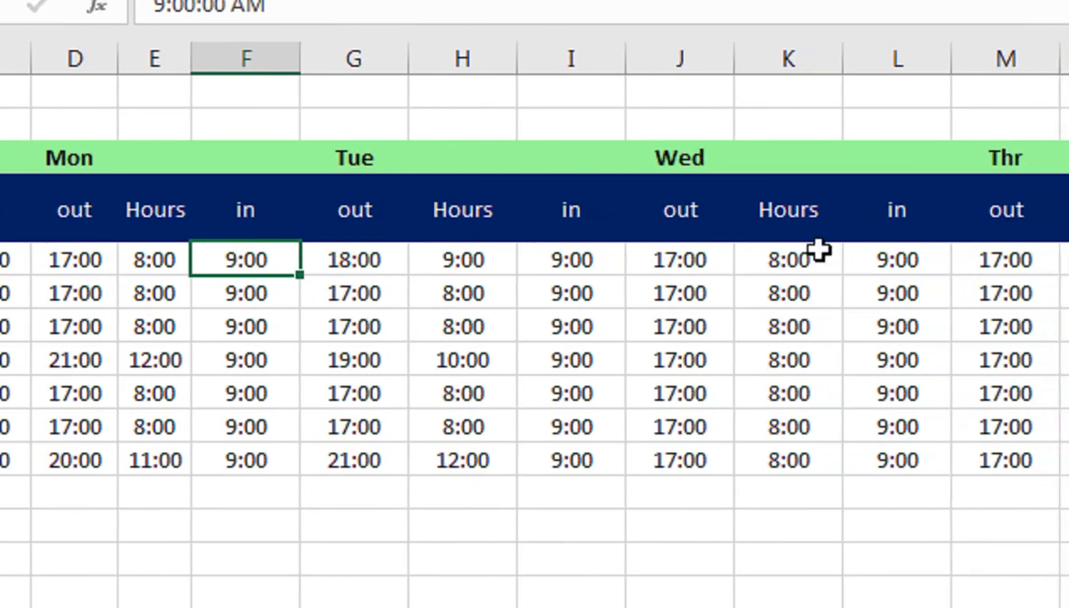
scroll(right, 3)
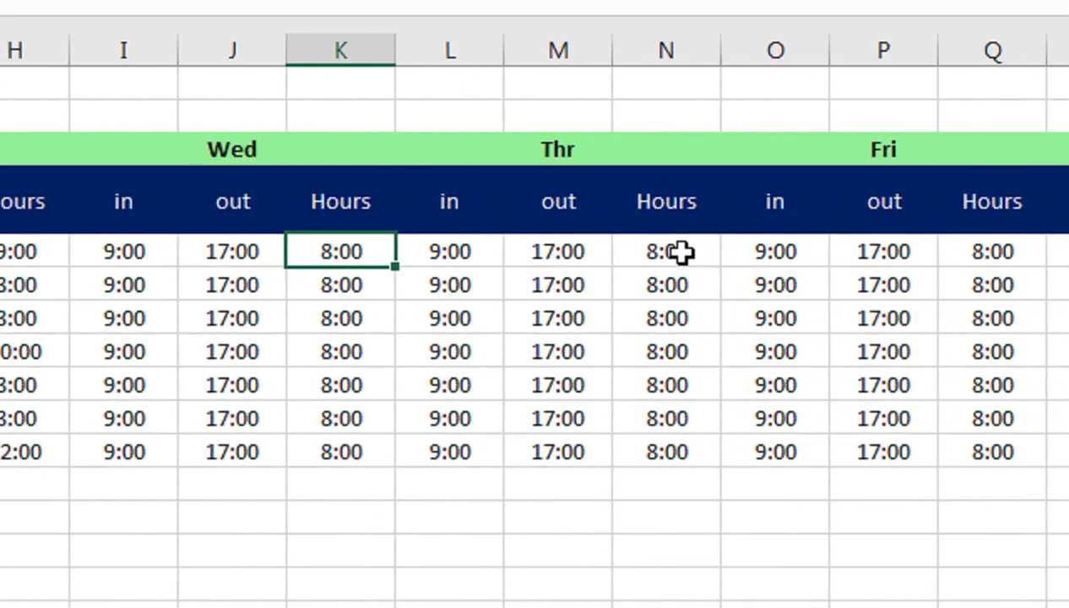
scroll(right, 3)
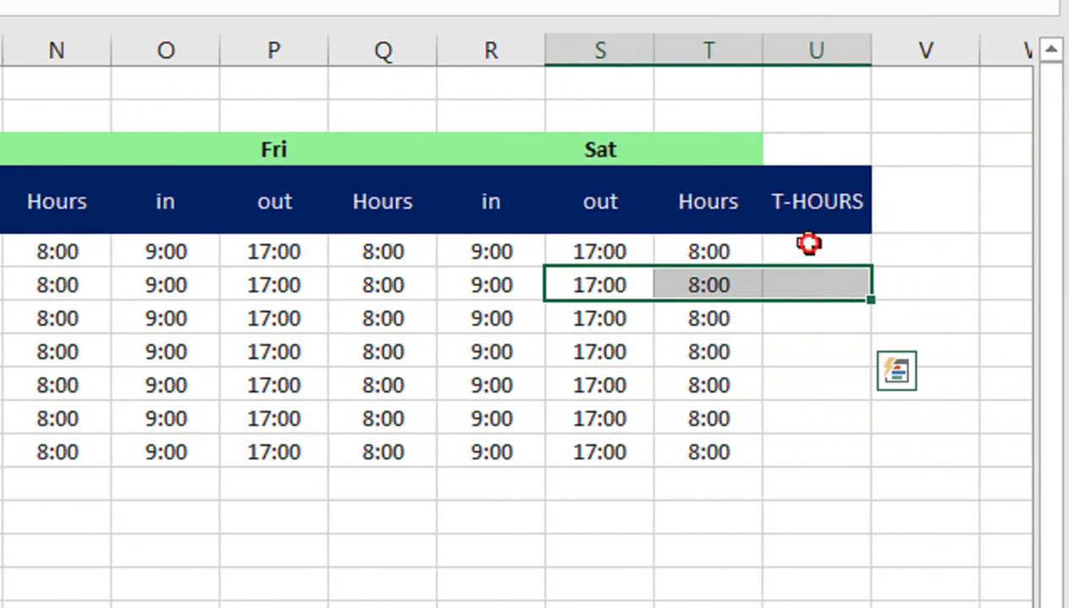
Step: Type =SUMIF($C$4:$T$4,"Hours",C5:T5)*24 in U5 to total the first employee's hours
text(=SUMIF()
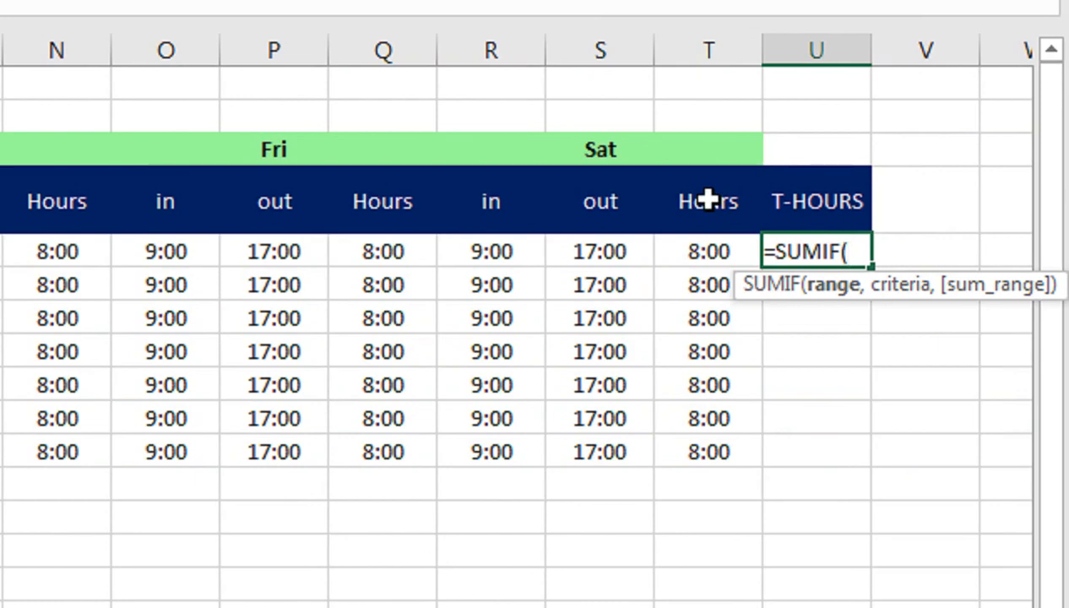
click(709, 201)
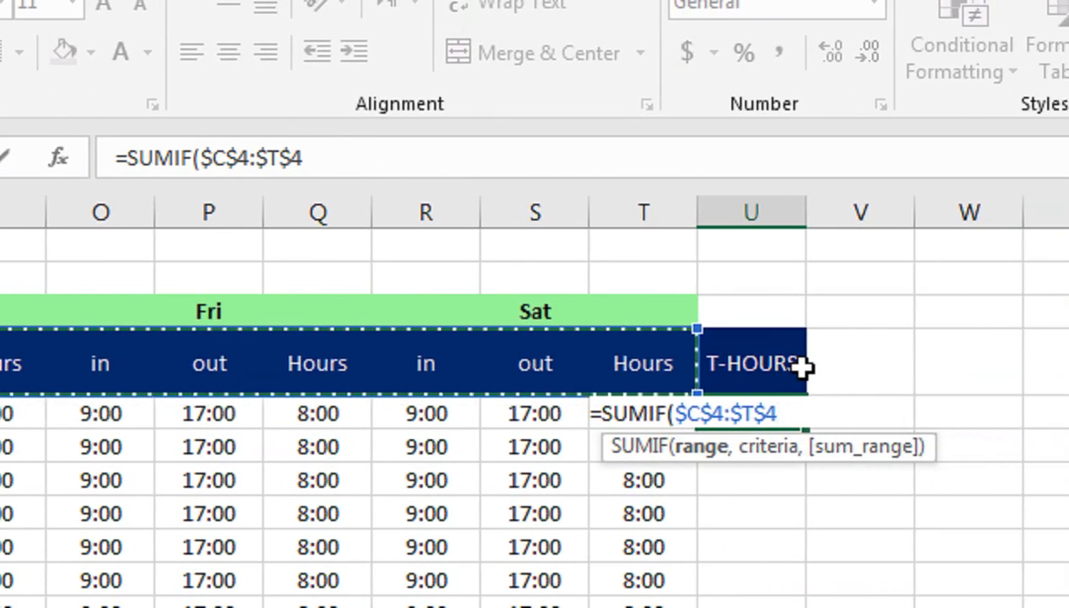
text(,"HOU)
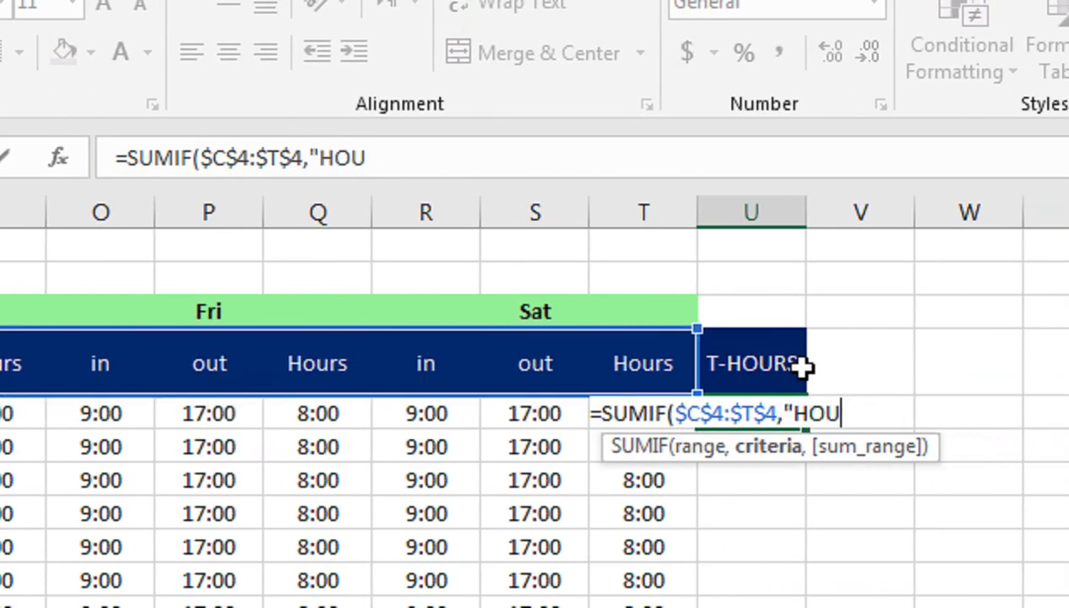
text(RS)
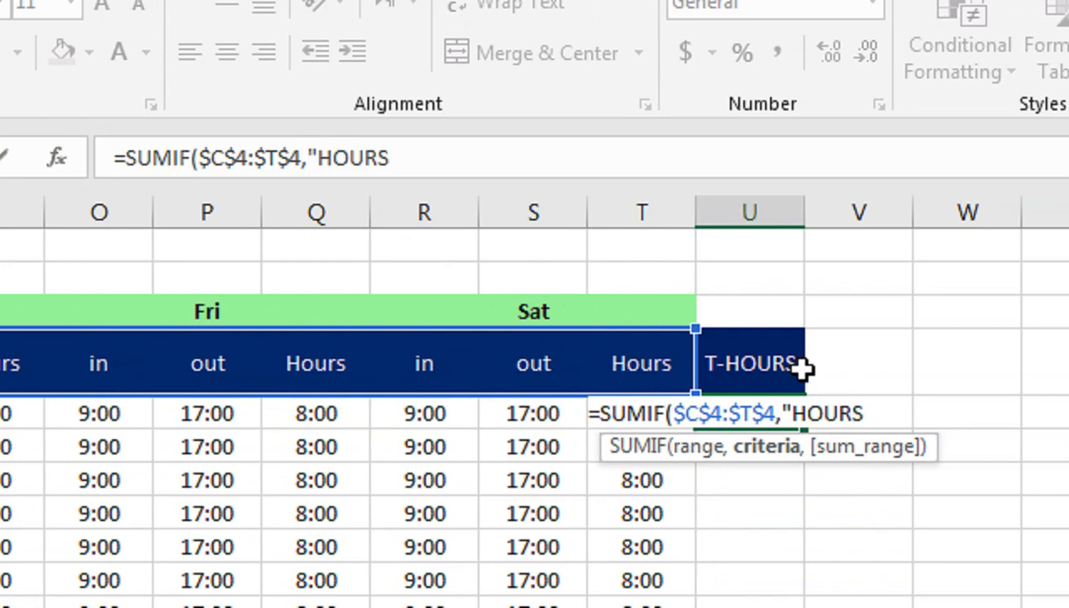
mouse_move(640, 372)
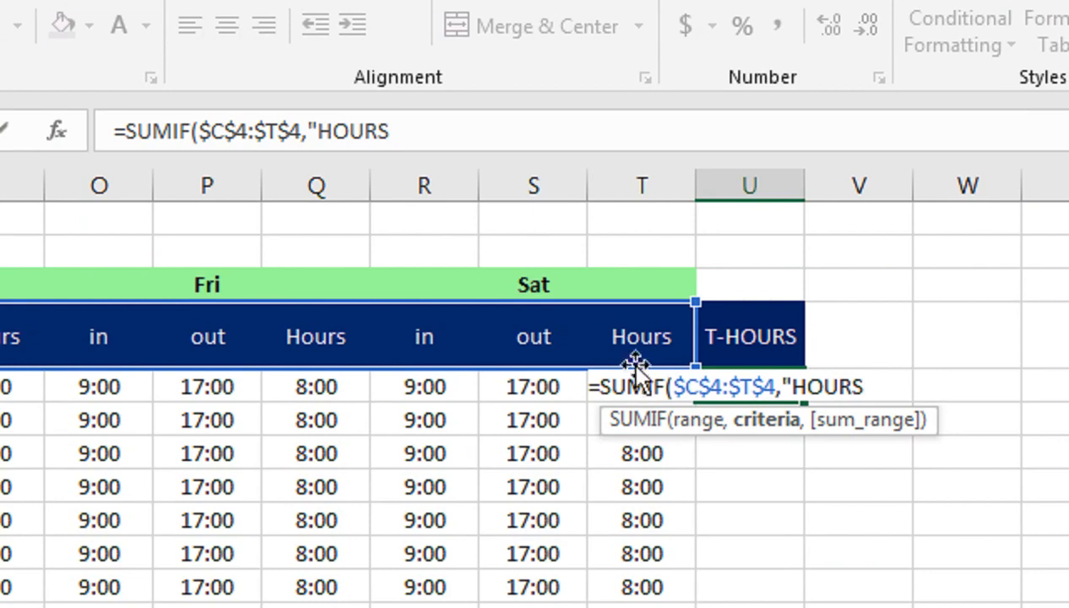
mouse_move(663, 347)
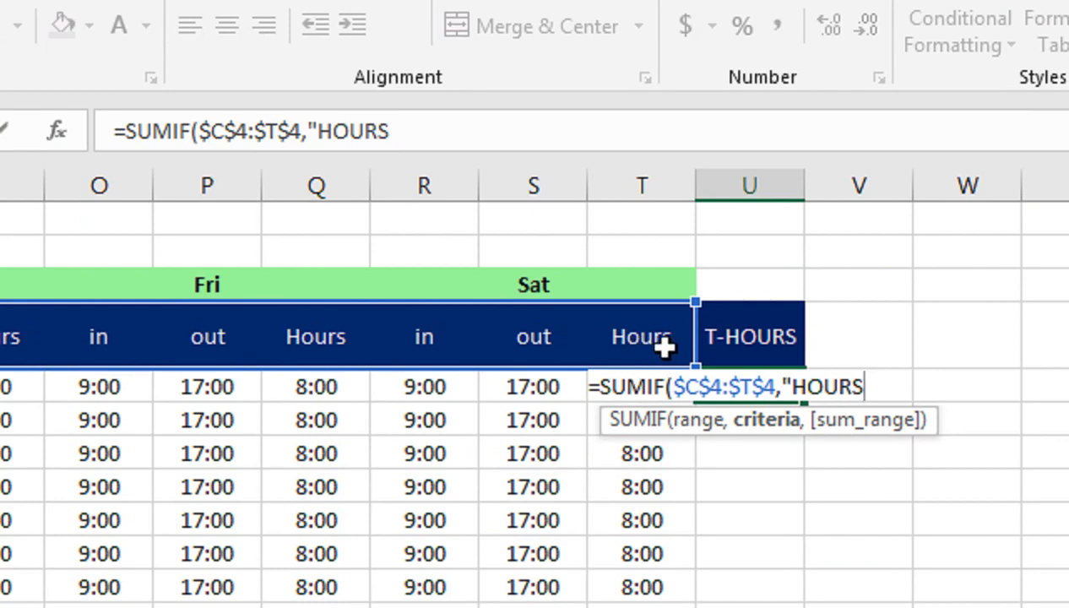
key(Backspace)
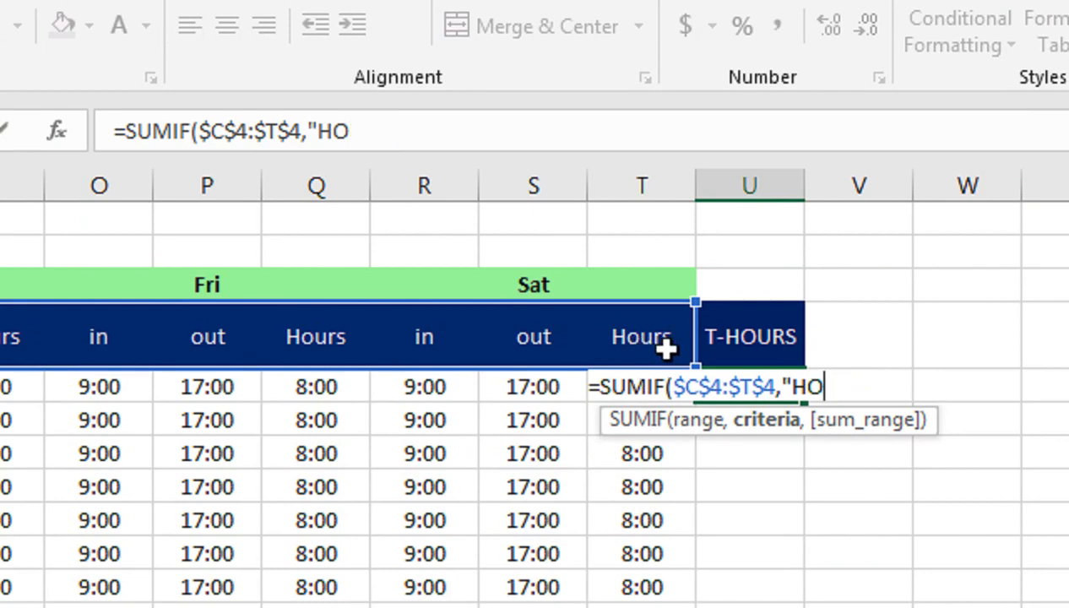
key(Backspace)
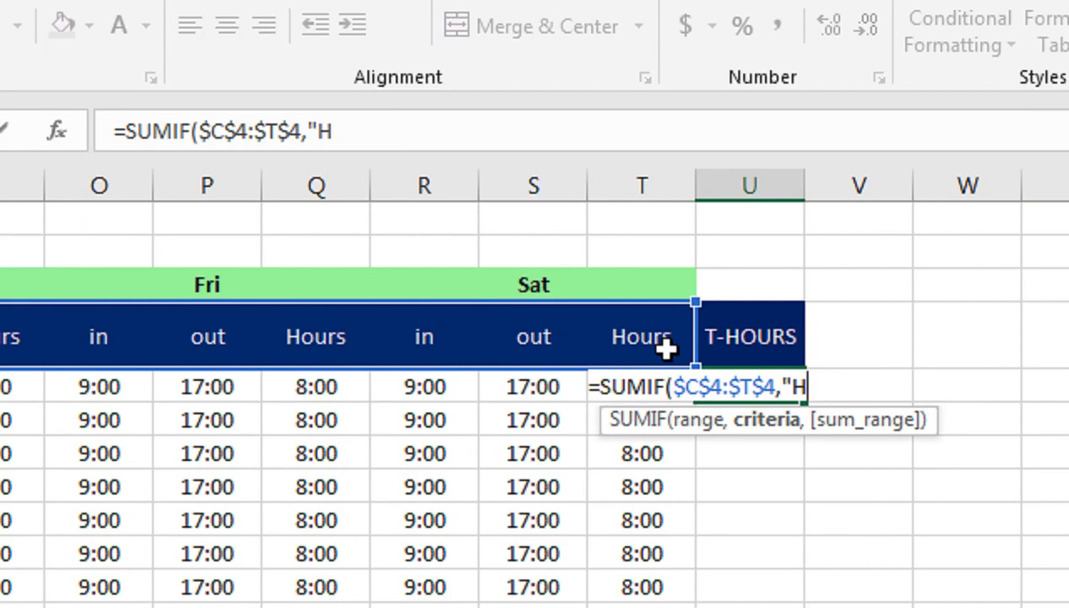
text(ours)
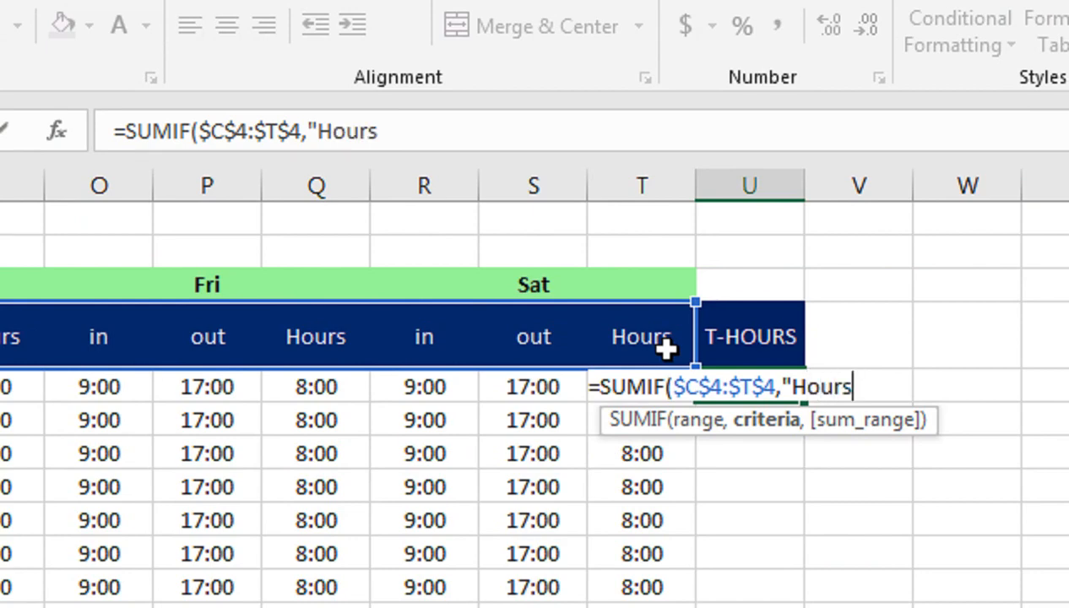
text(")
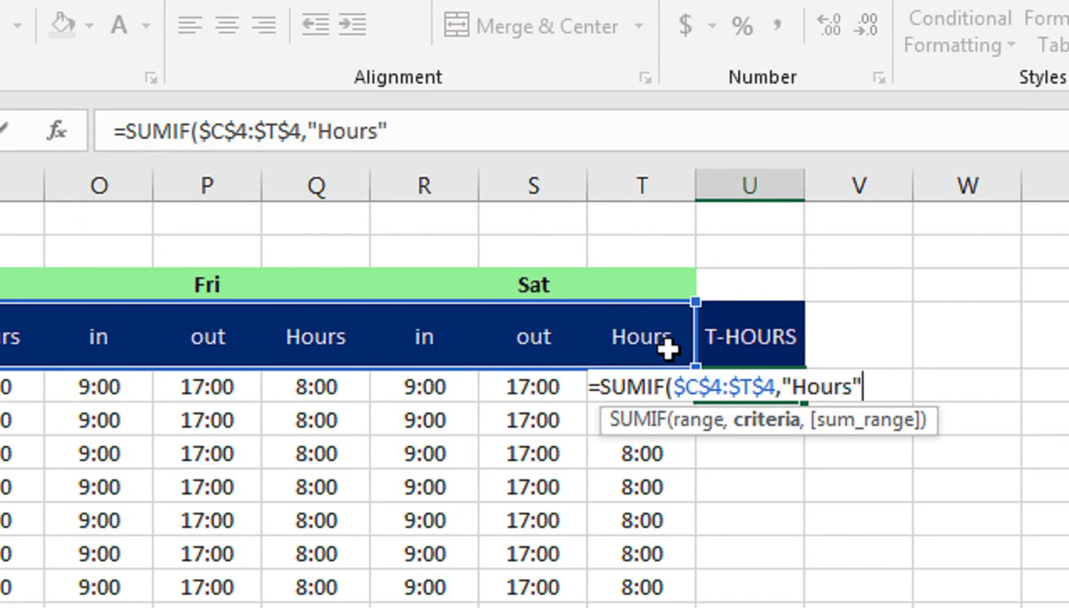
text(,C5)
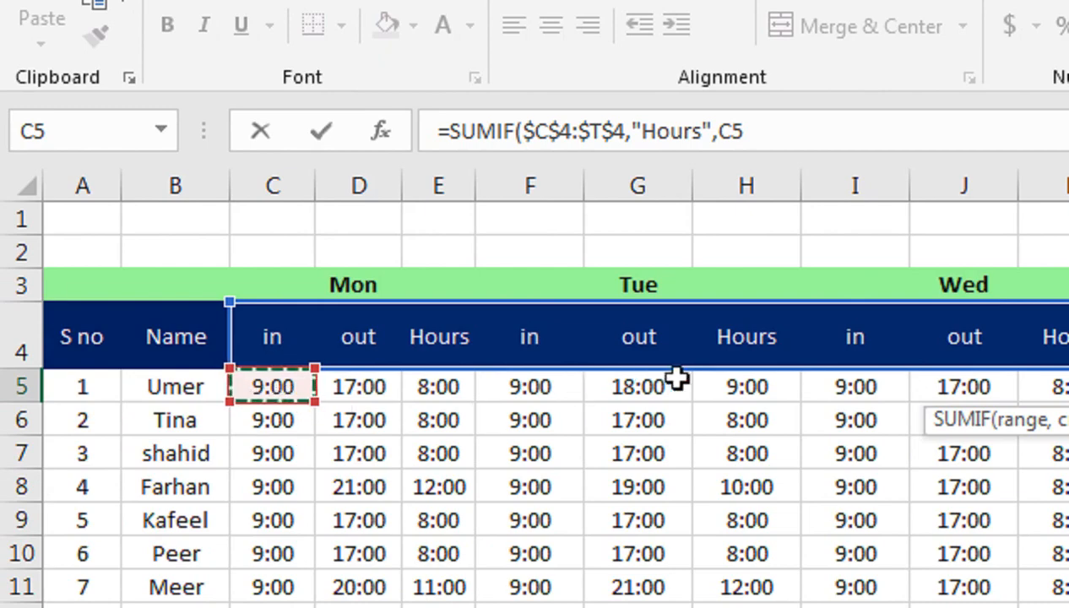
scroll(right, 3)
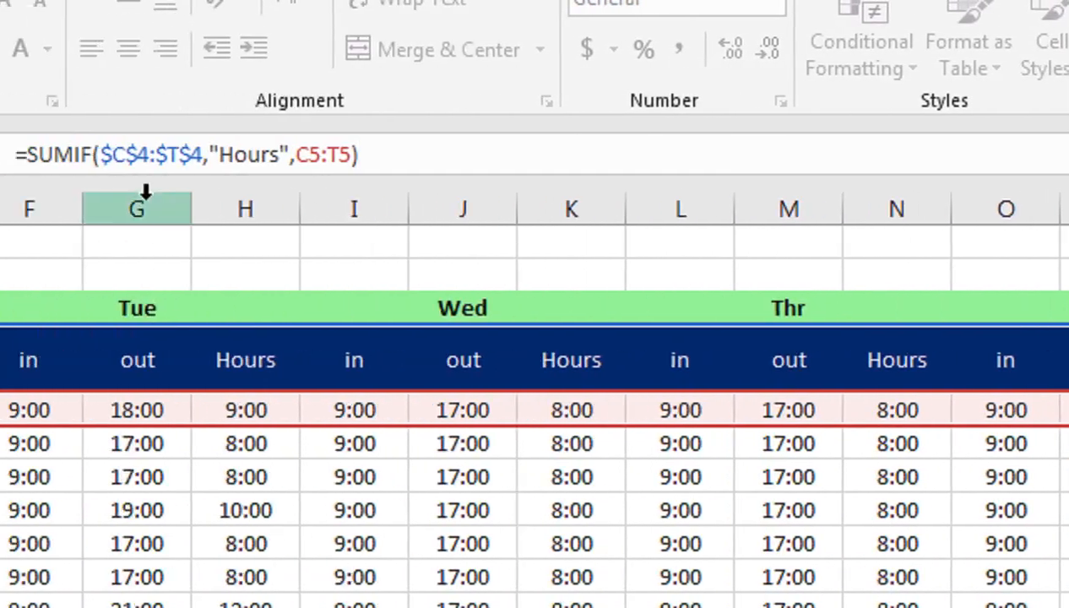
text(*2)
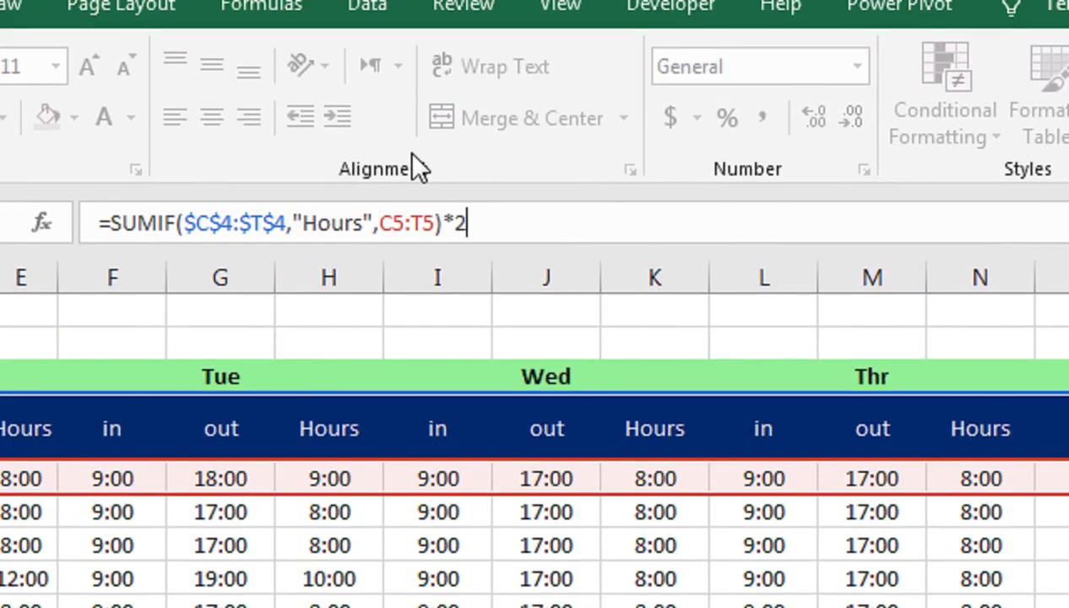
text(4)
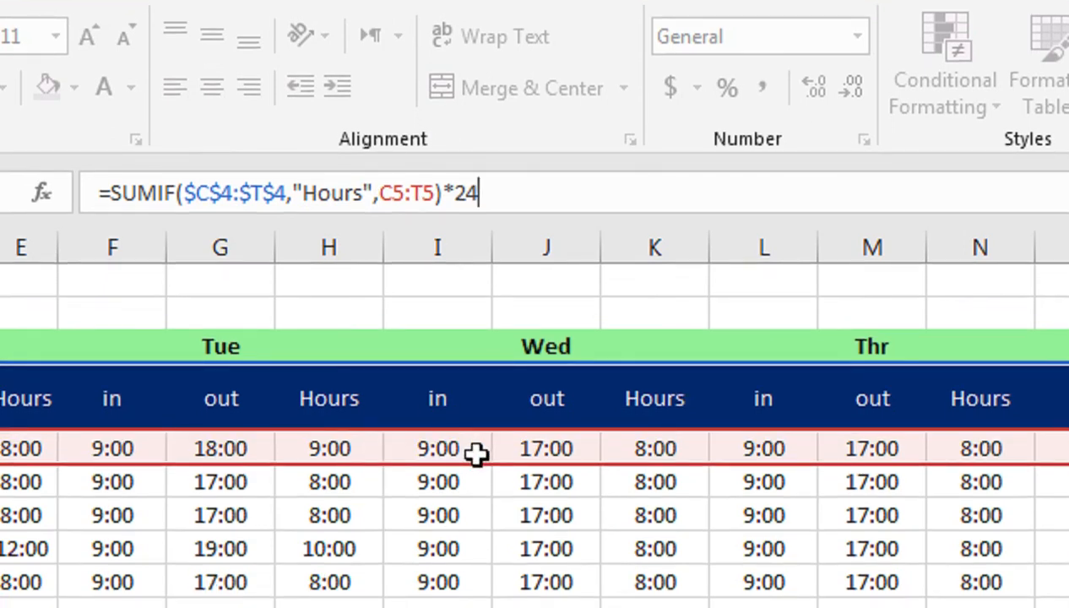
mouse_move(663, 448)
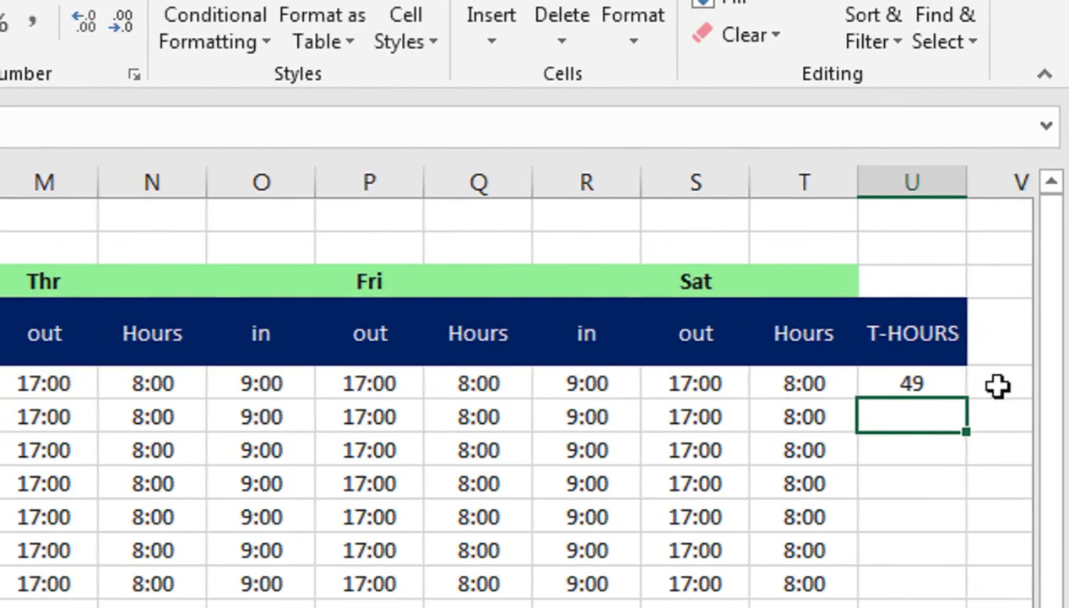
Step: Fill U5's total-hours formula down to U11, then go to Sheet3
click(911, 384)
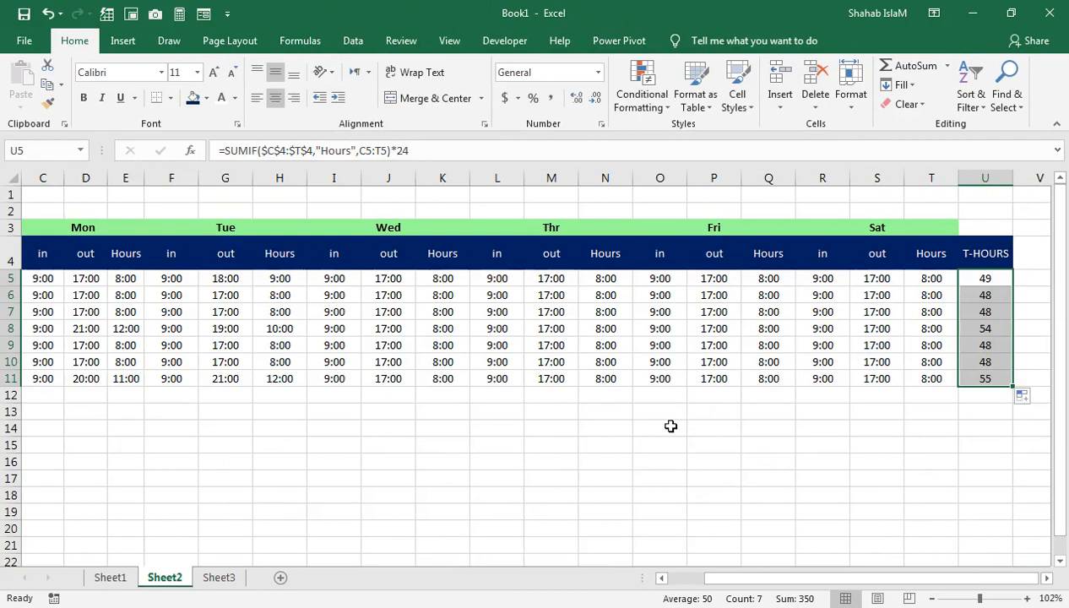
click(219, 577)
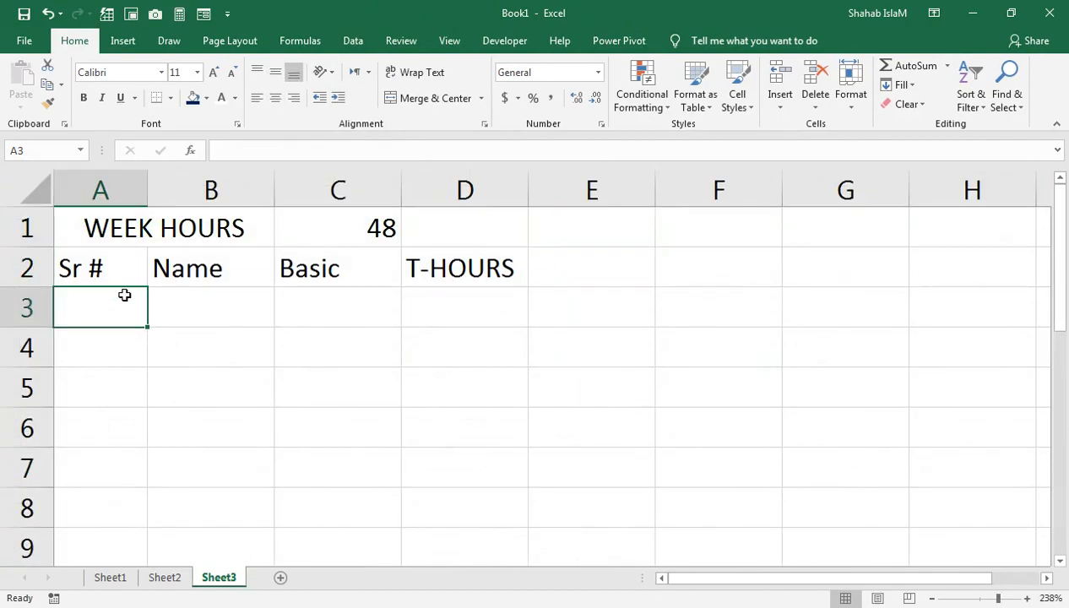
Step: Link Sheet3 A3 to Sheet2's serial number and fill the links for all seven employees
click(164, 577)
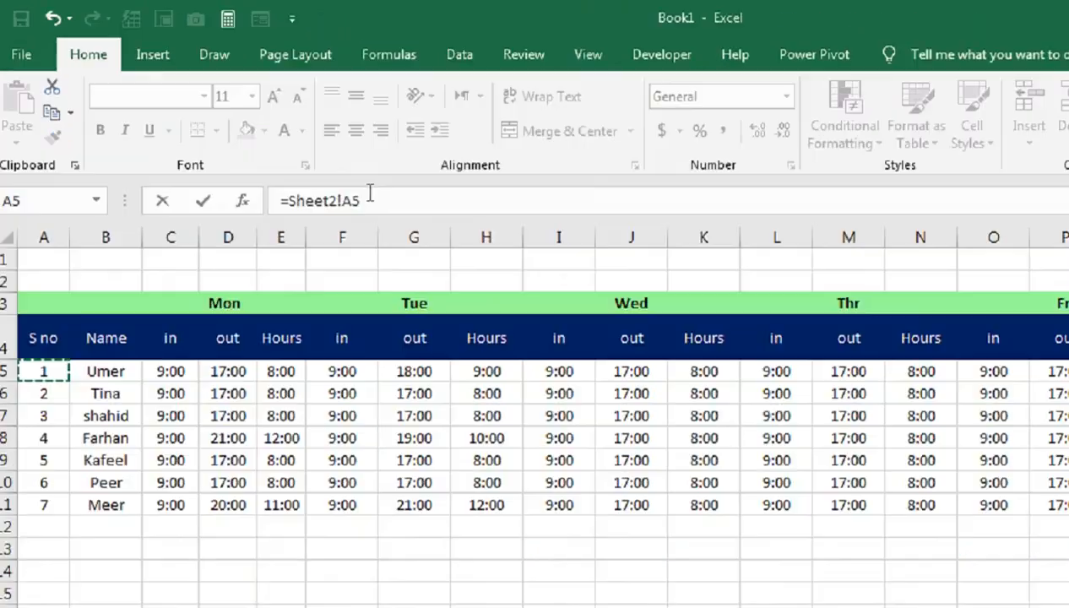
click(219, 577)
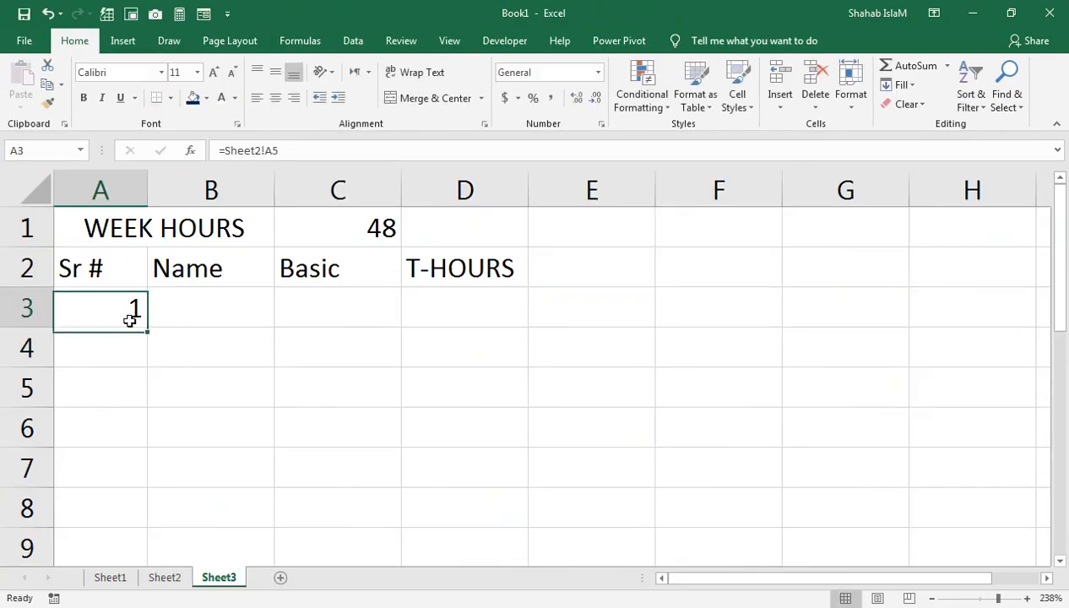
drag(135, 329, 157, 556)
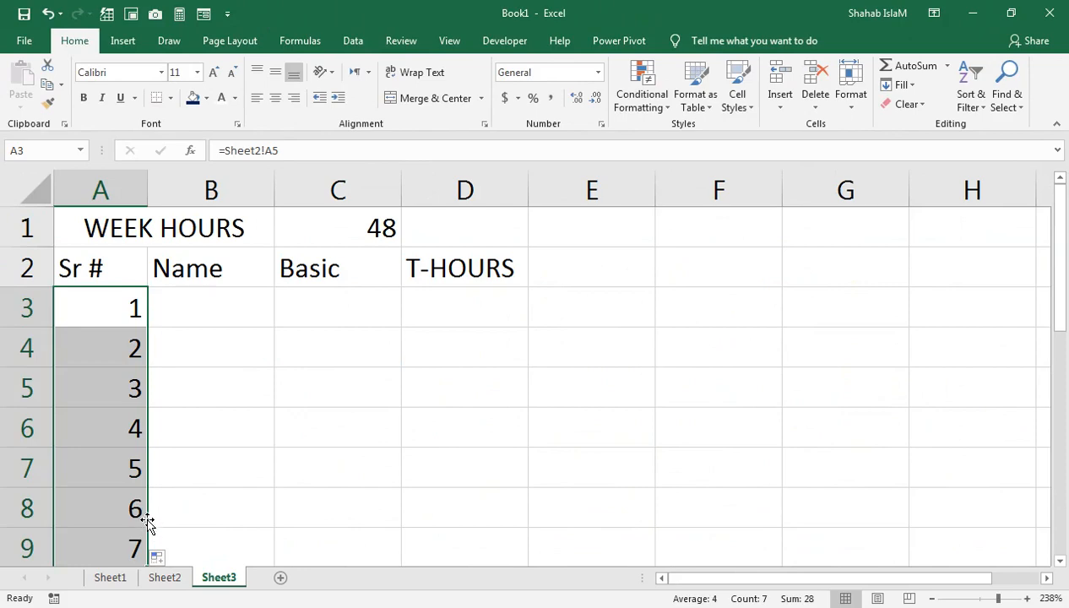
click(275, 97)
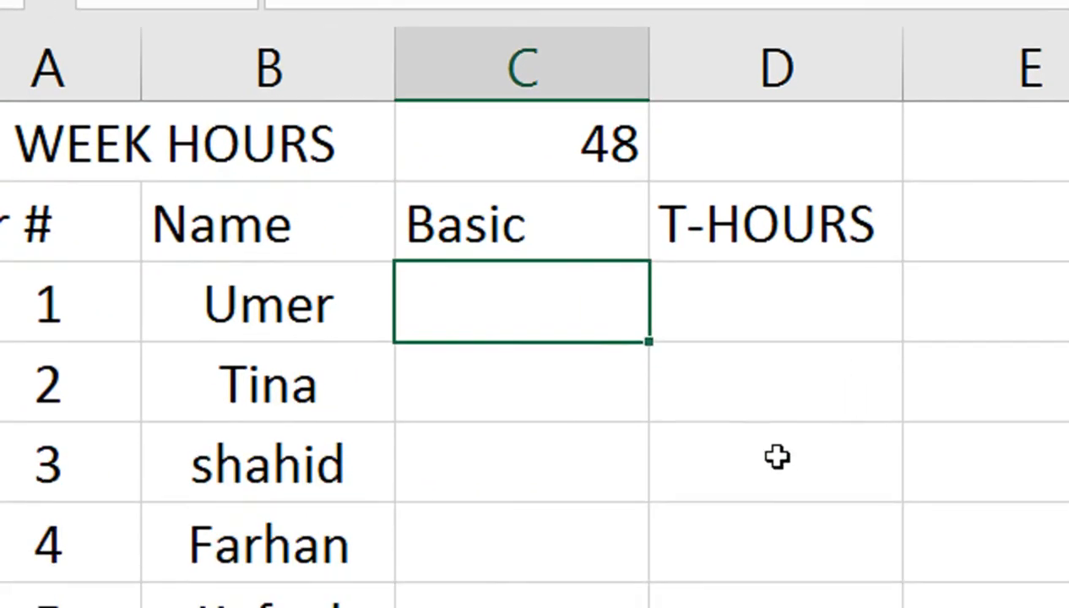
Step: Type basic pay amounts such as 6000, 8000, 7000 and 6500 down the Basic column
text(2)
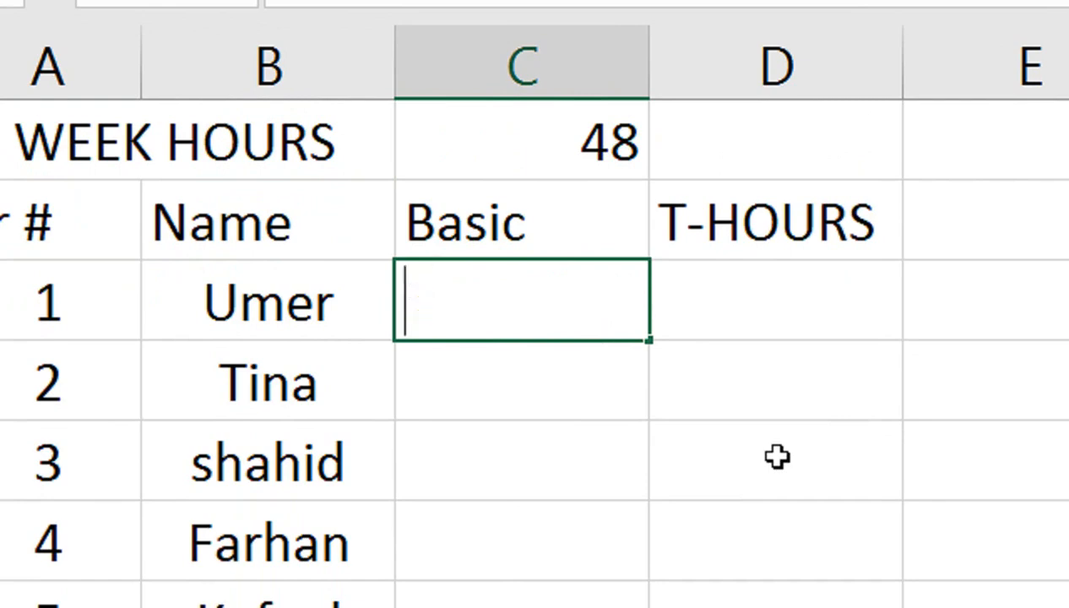
text(6000)
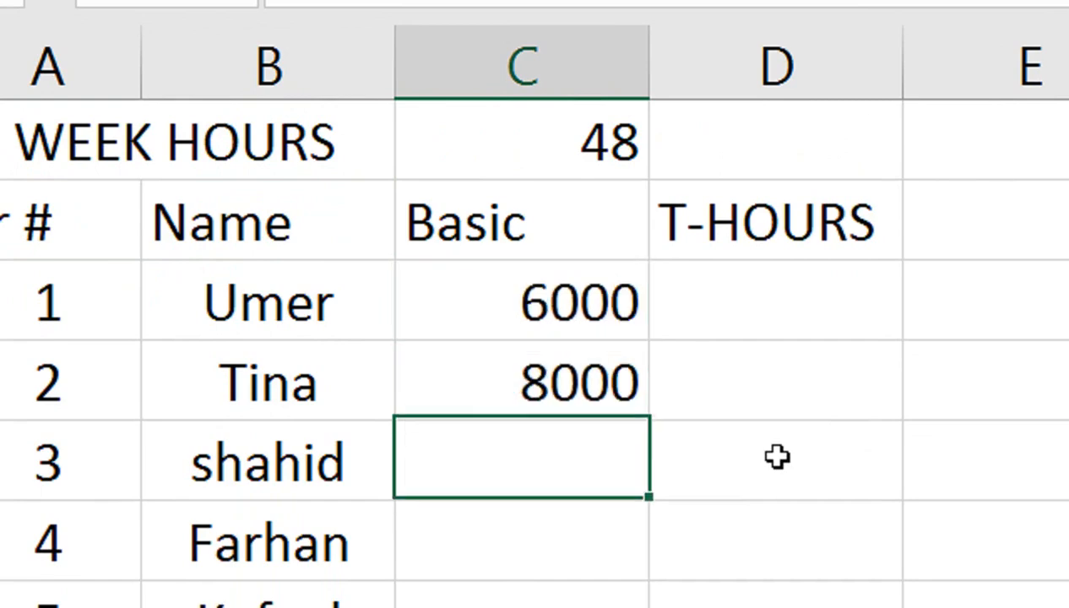
text(7000)
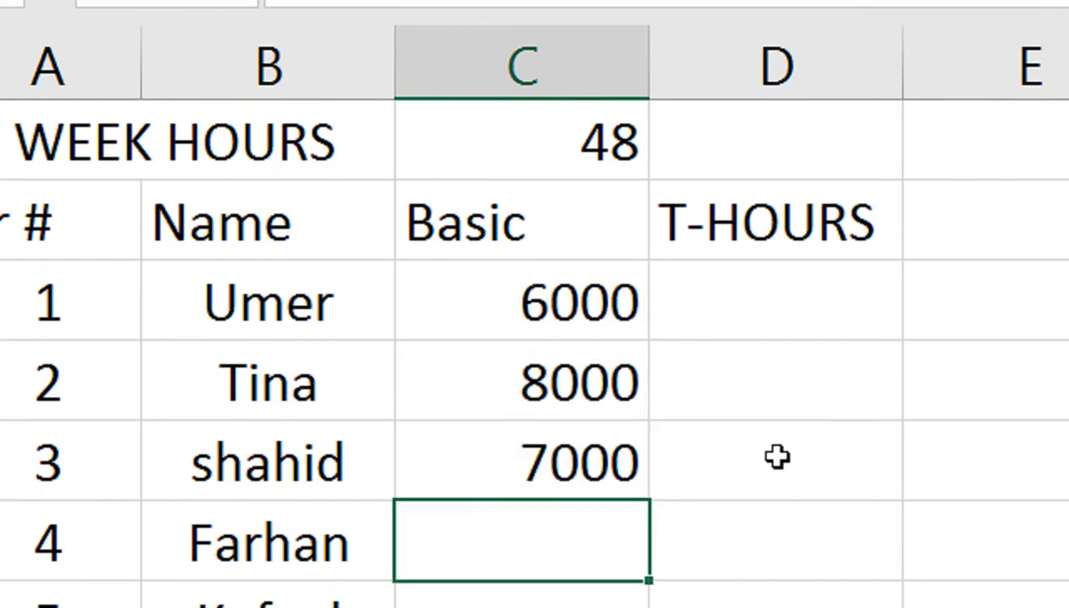
text(6500)
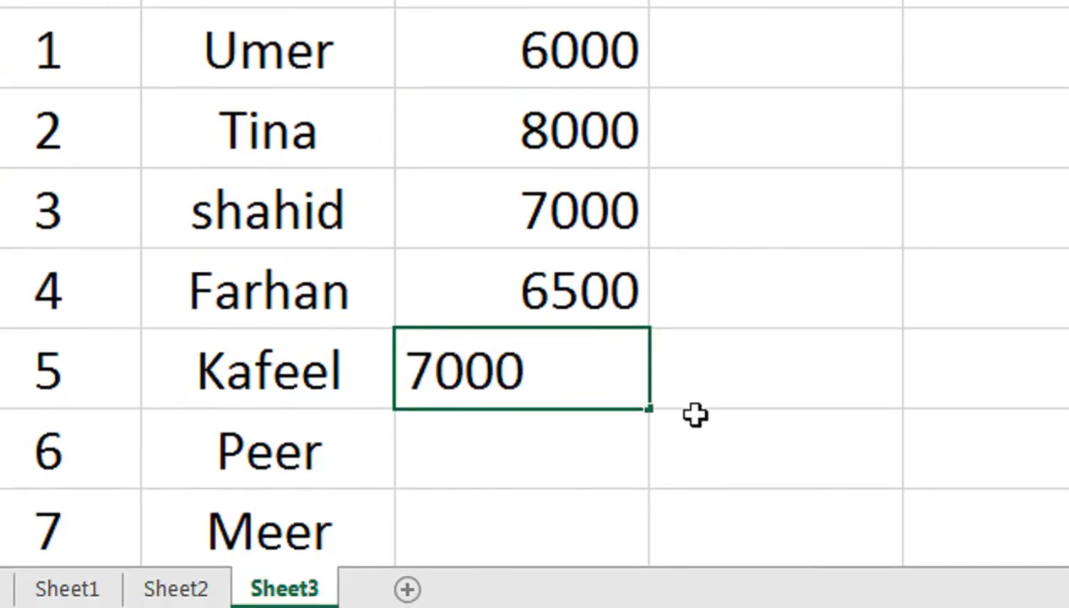
key(enter)
text(=)
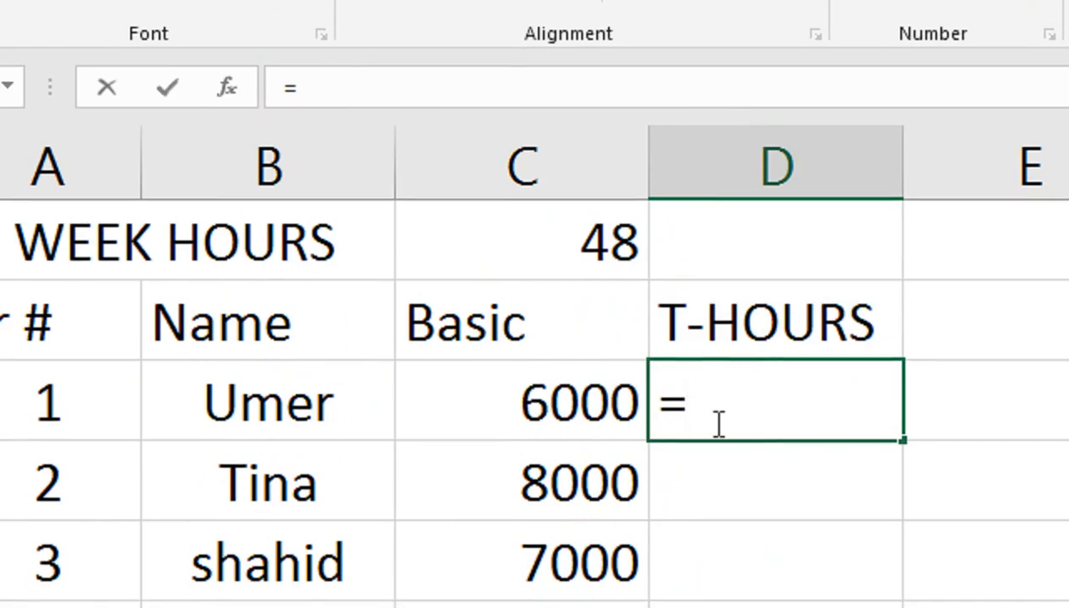
Step: Link D3 to Sheet2's U5 total hours and fill it down to D9
click(165, 577)
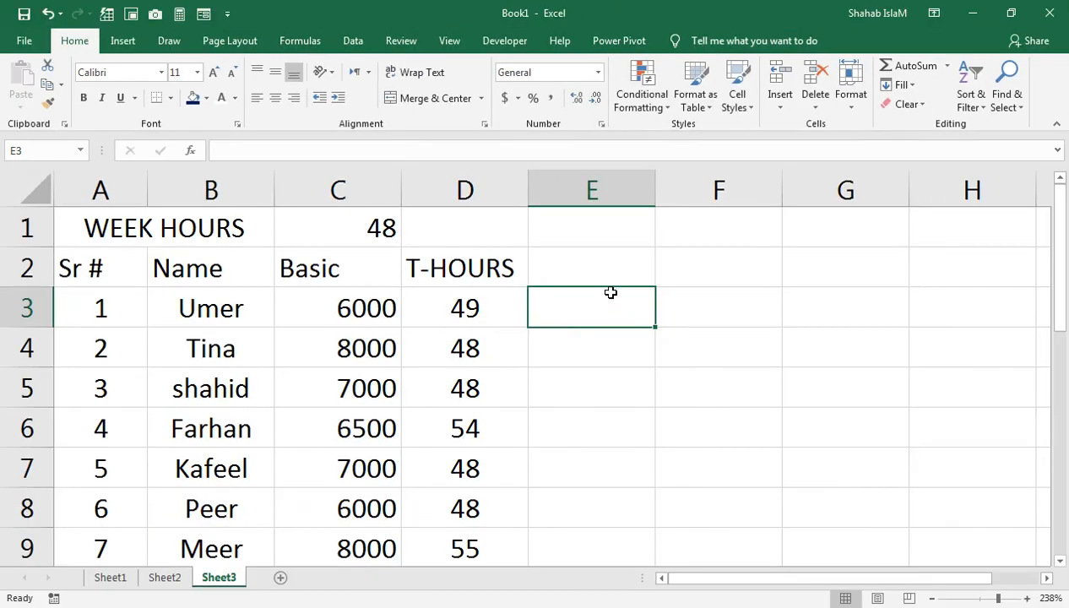
mouse_move(471, 268)
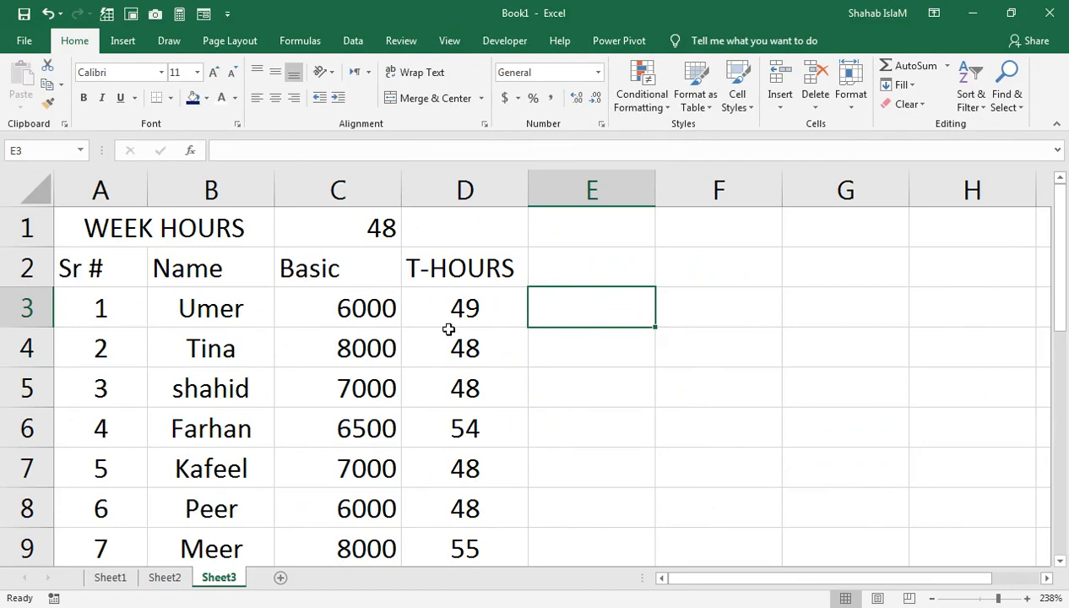
click(165, 577)
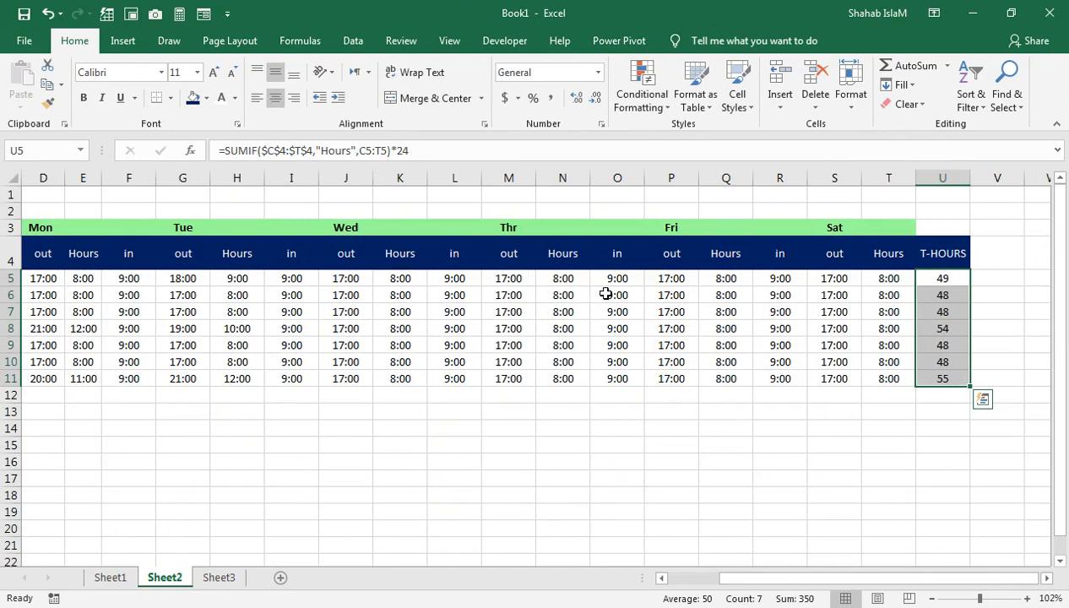
mouse_move(259, 532)
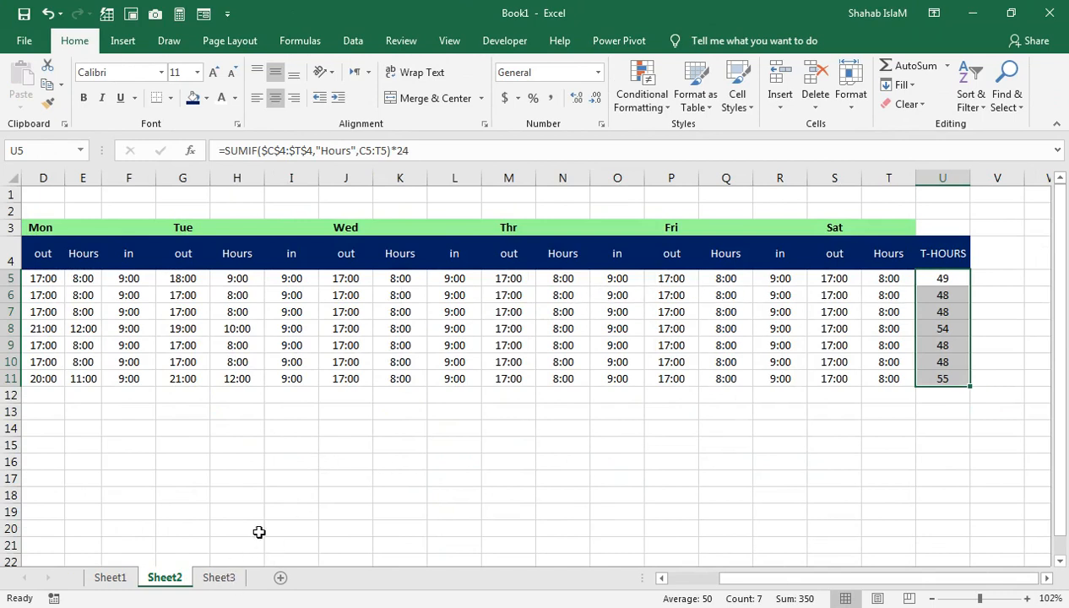
mouse_move(438, 301)
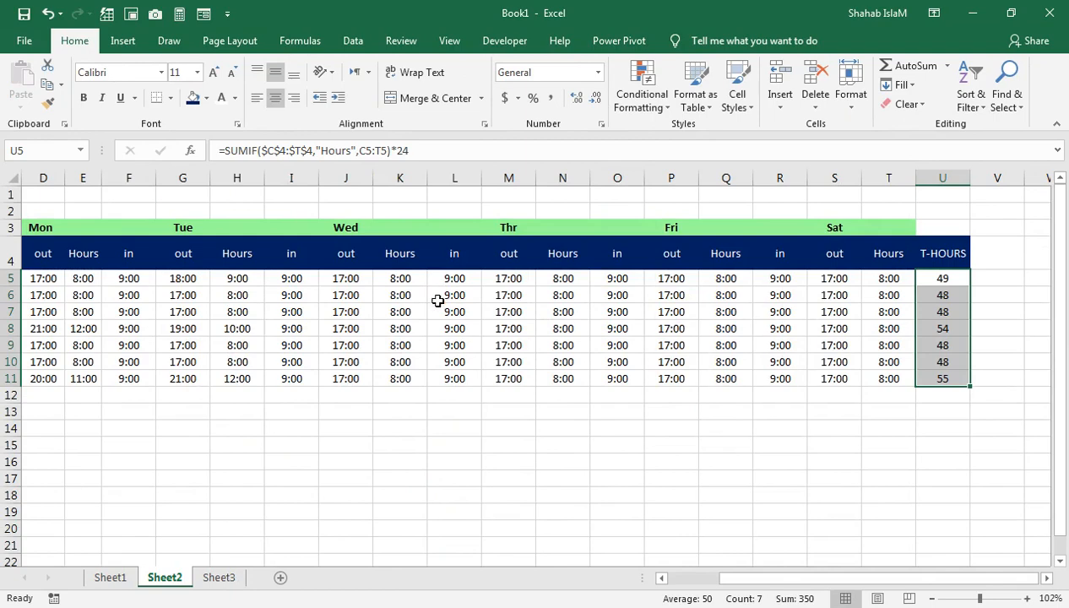
click(219, 577)
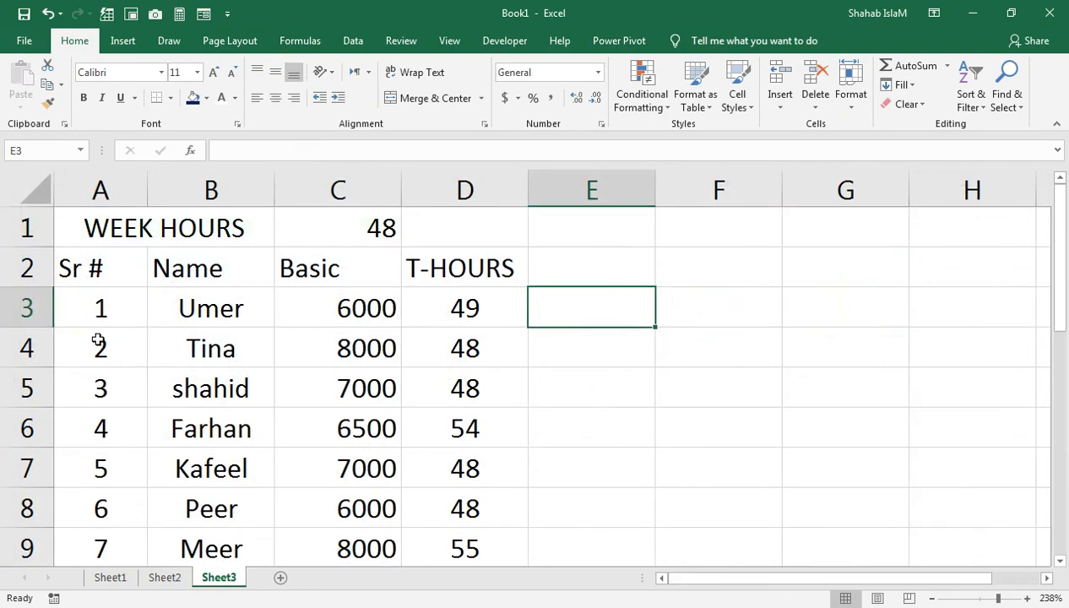
mouse_move(570, 295)
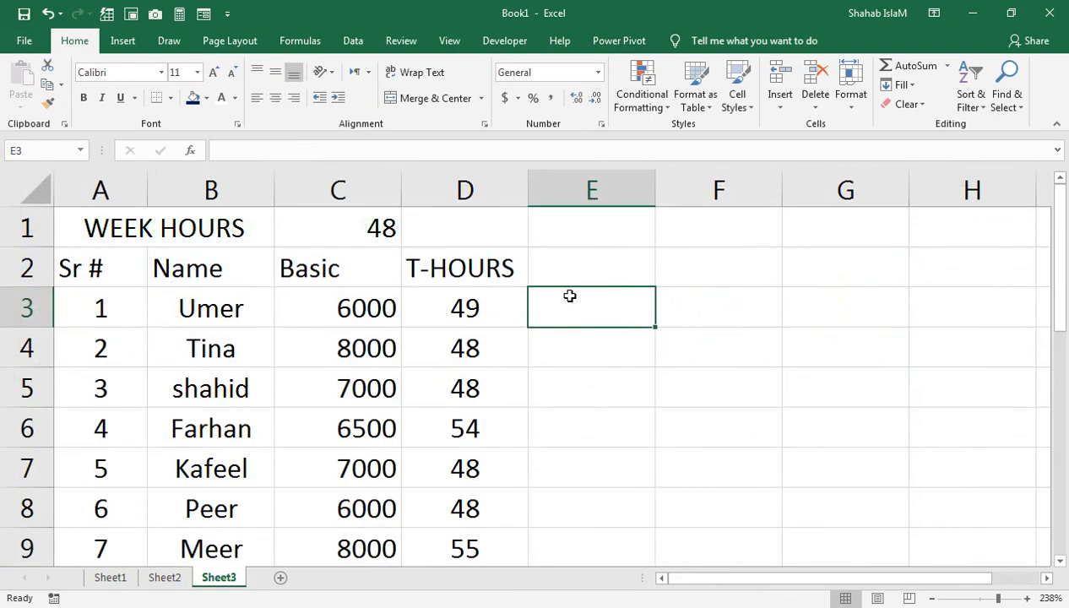
mouse_move(578, 288)
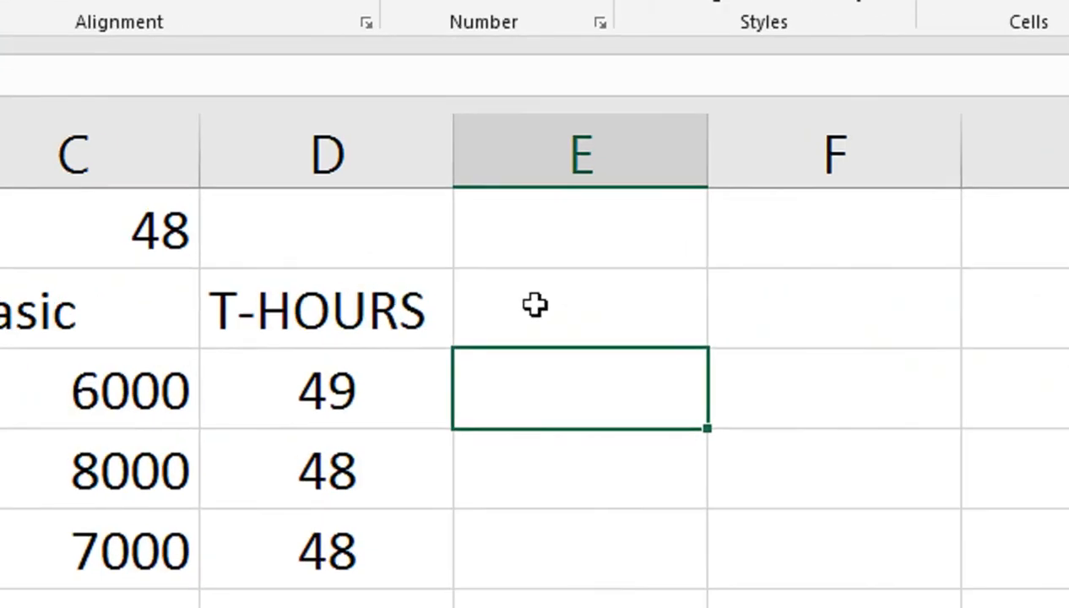
Step: Enter the 'Per Hour' column heading
click(579, 308)
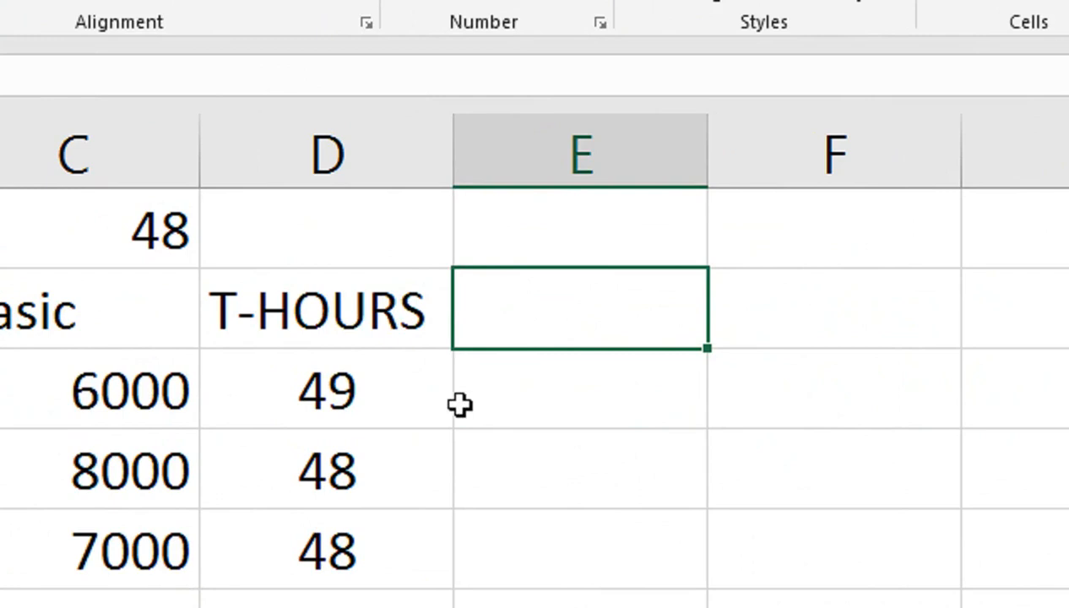
text(per hou)
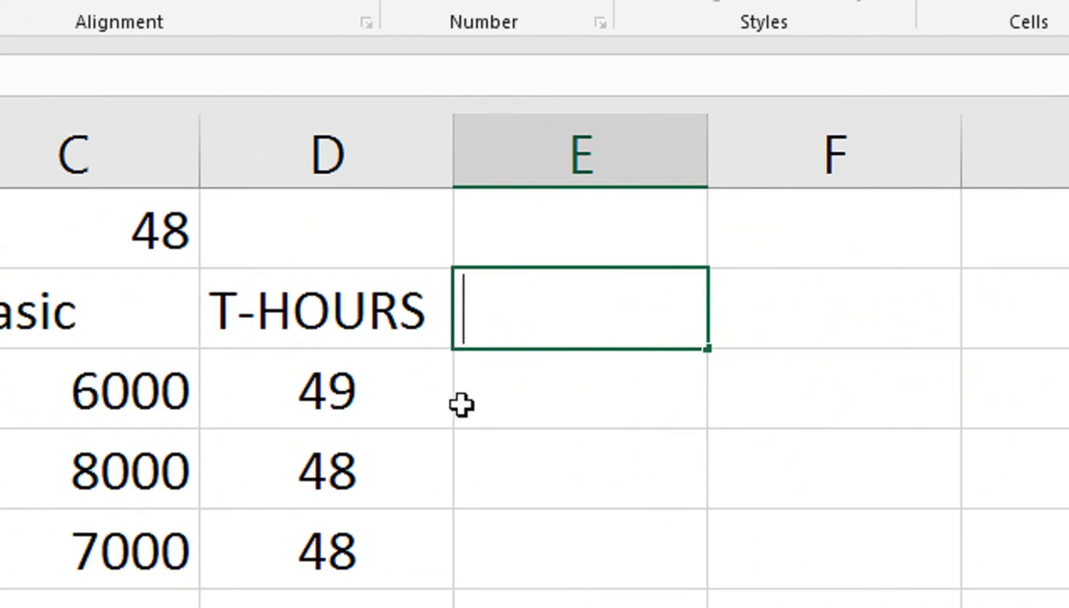
text(Per Ho)
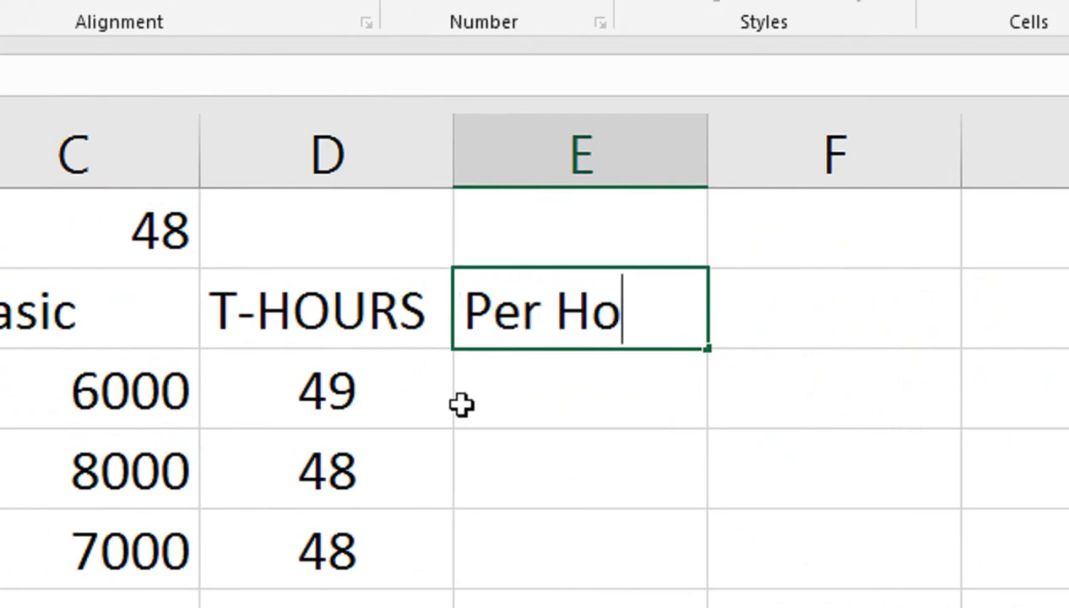
key(enter)
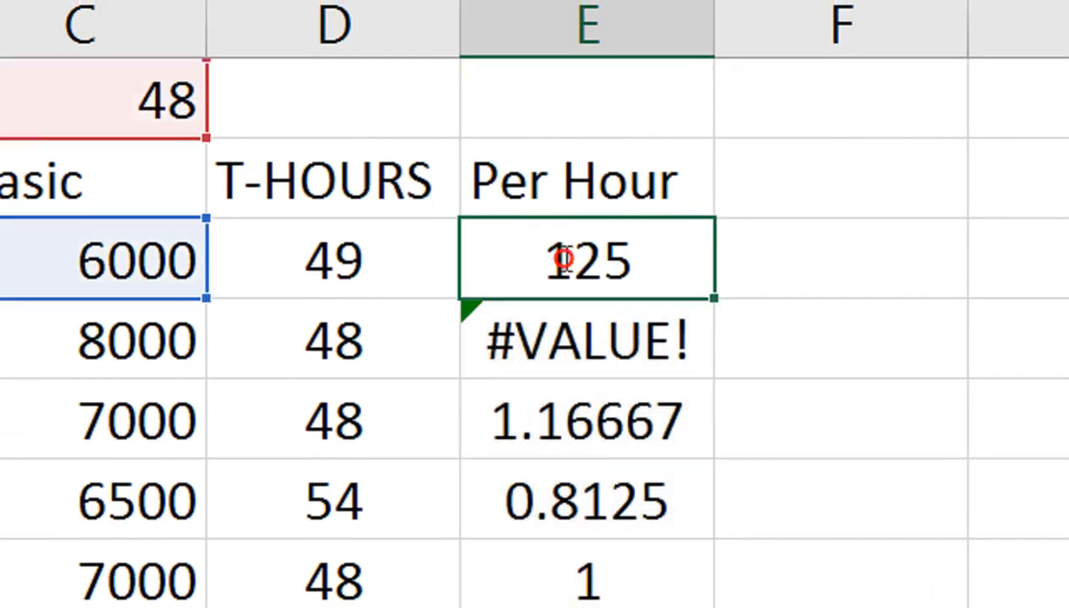
Step: Change E3 to =ROUND(C3/$C$1,0) so the per-hour rate rounds to whole numbers
double_click(587, 262)
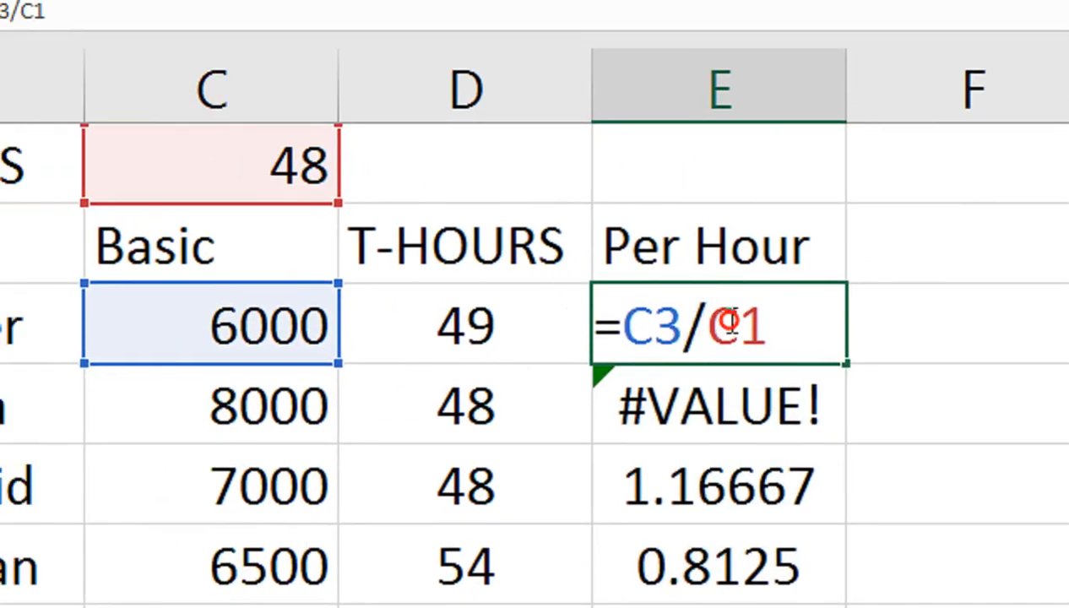
double_click(736, 328)
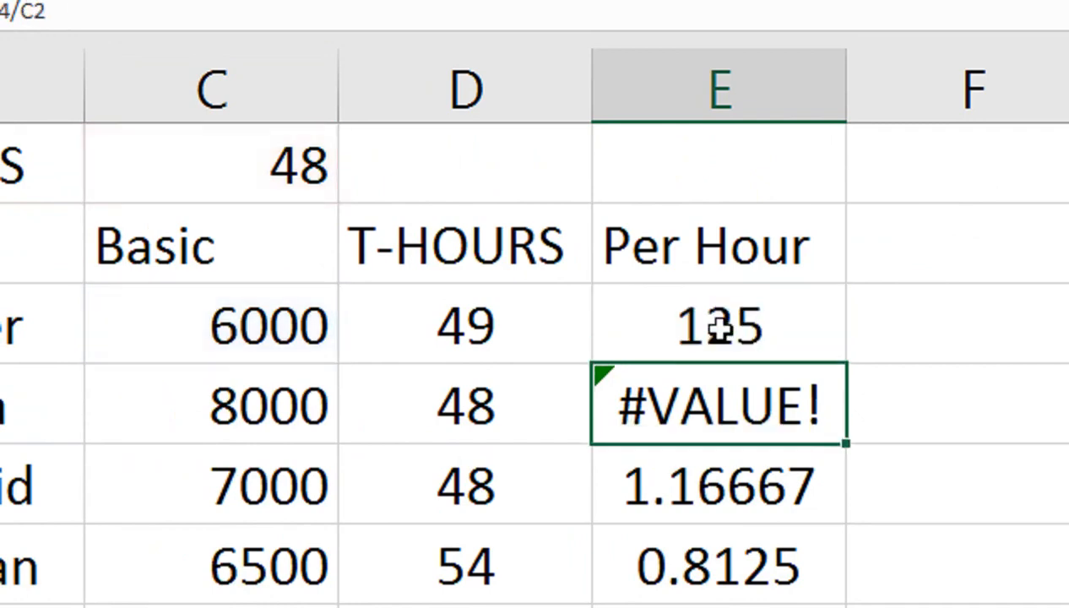
scroll(down, 3)
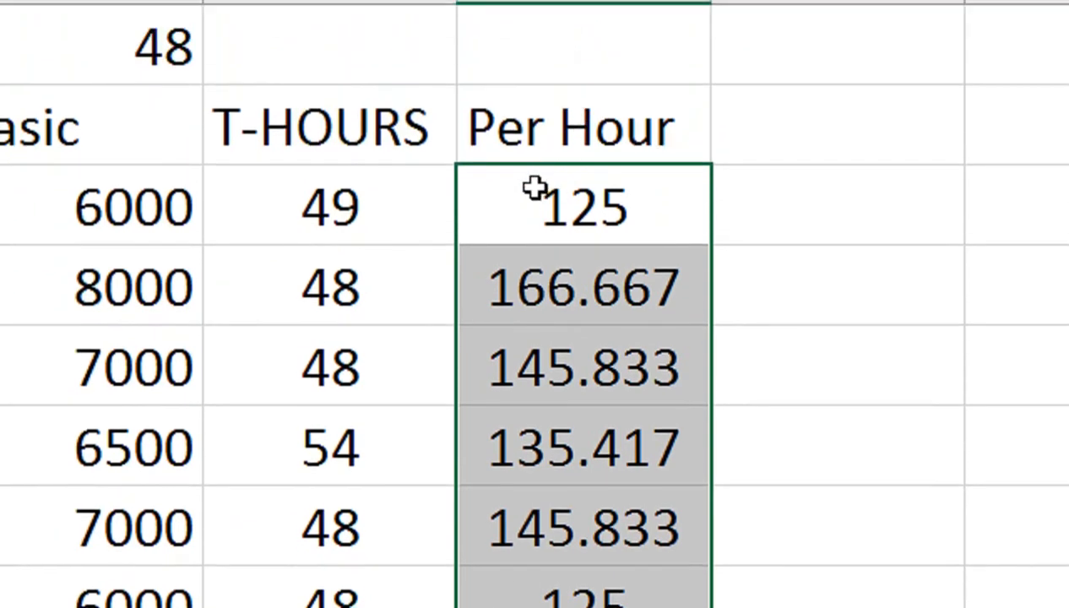
click(583, 207)
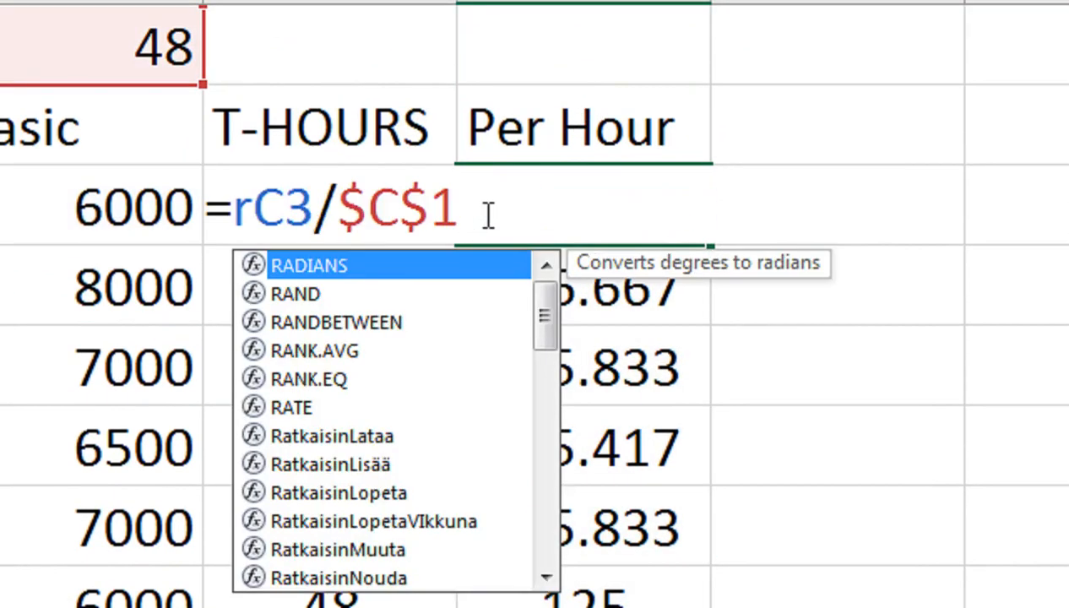
text(OUND()
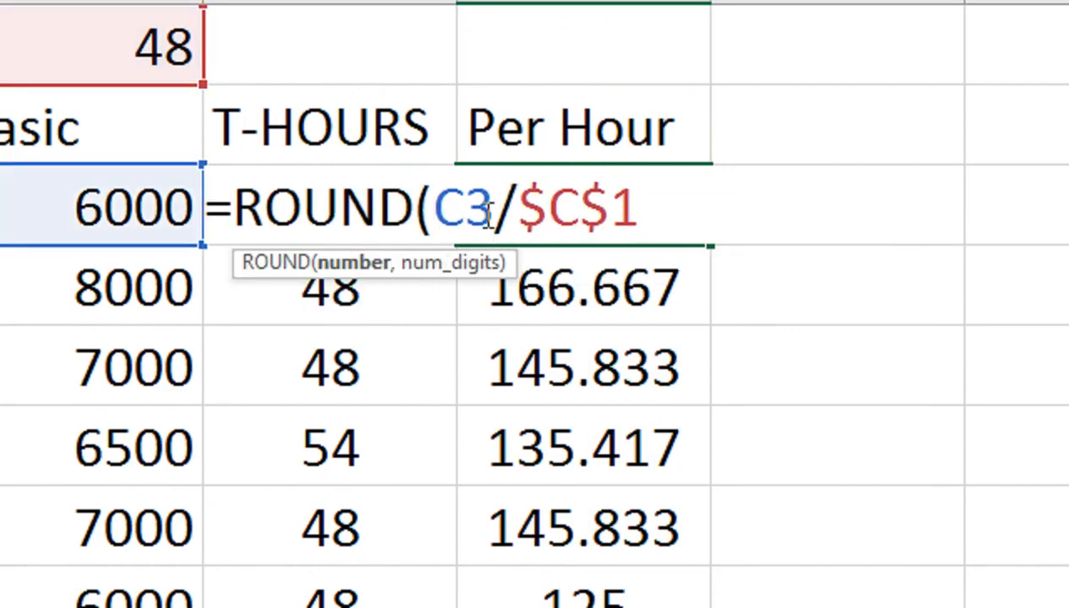
text(,0))
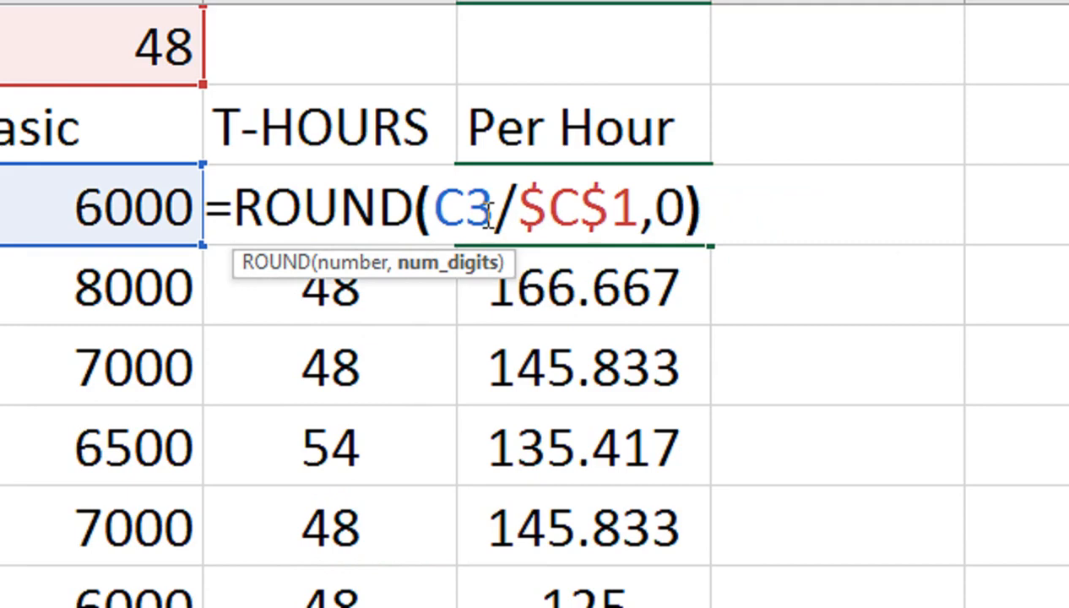
key(Return)
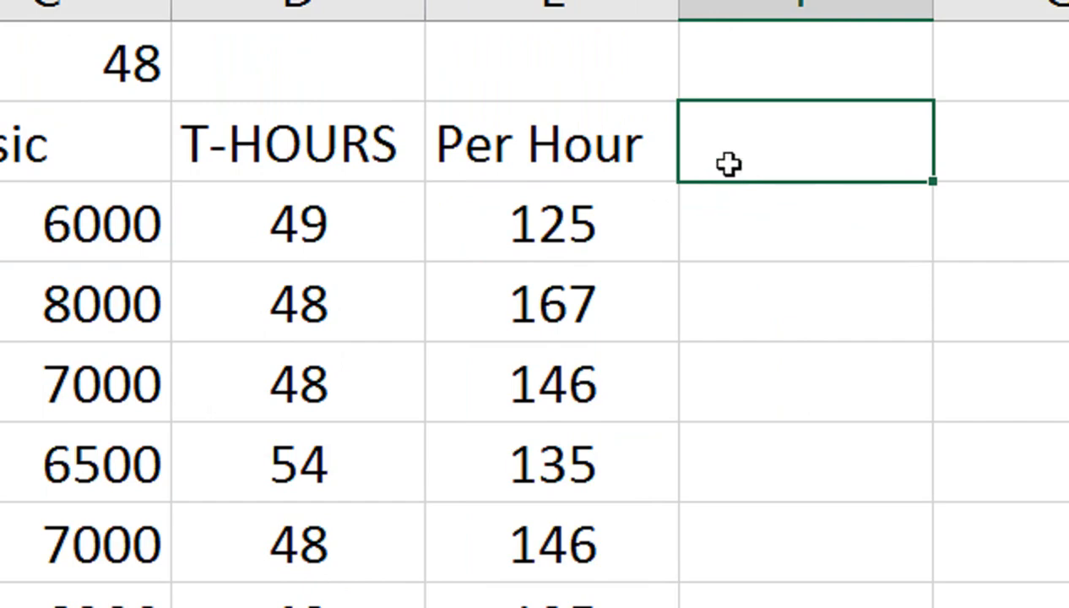
Step: Type the 'Pay Hour' heading in F2, then go to the weekly timesheet
text(pay)
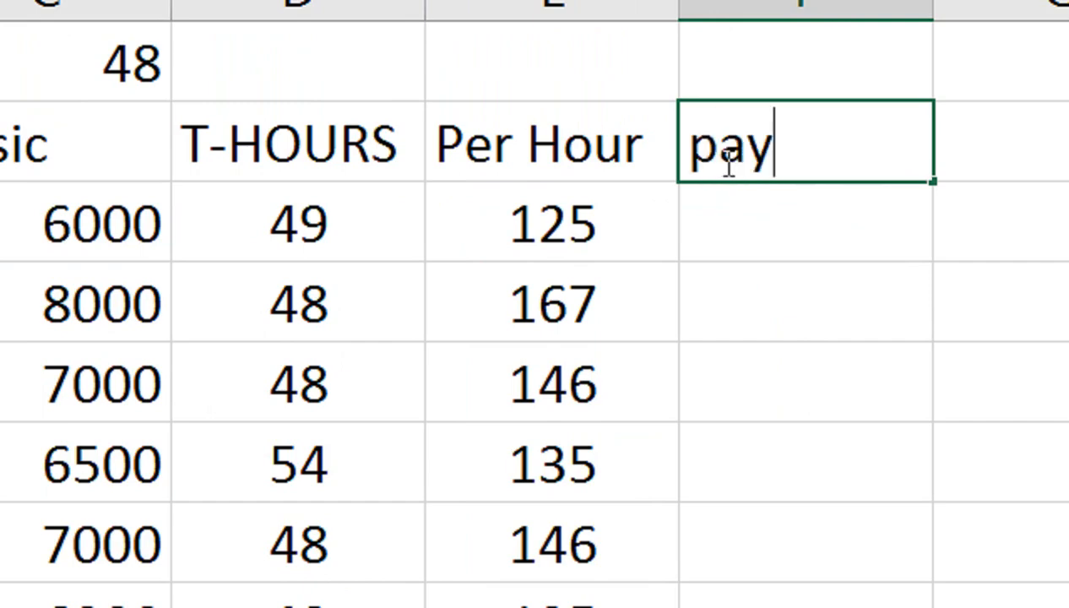
text(Hour)
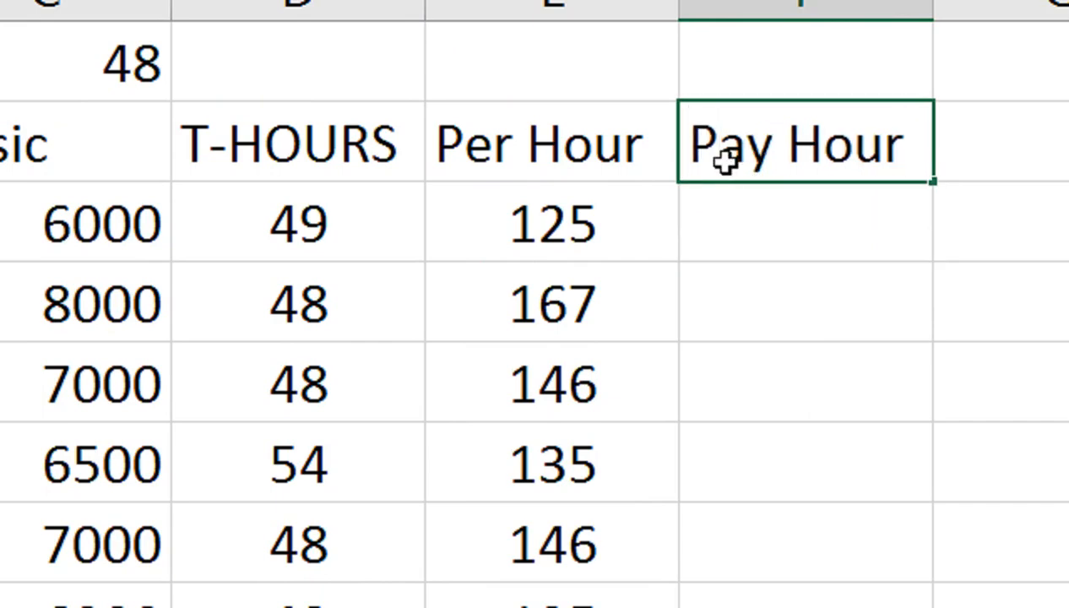
click(803, 224)
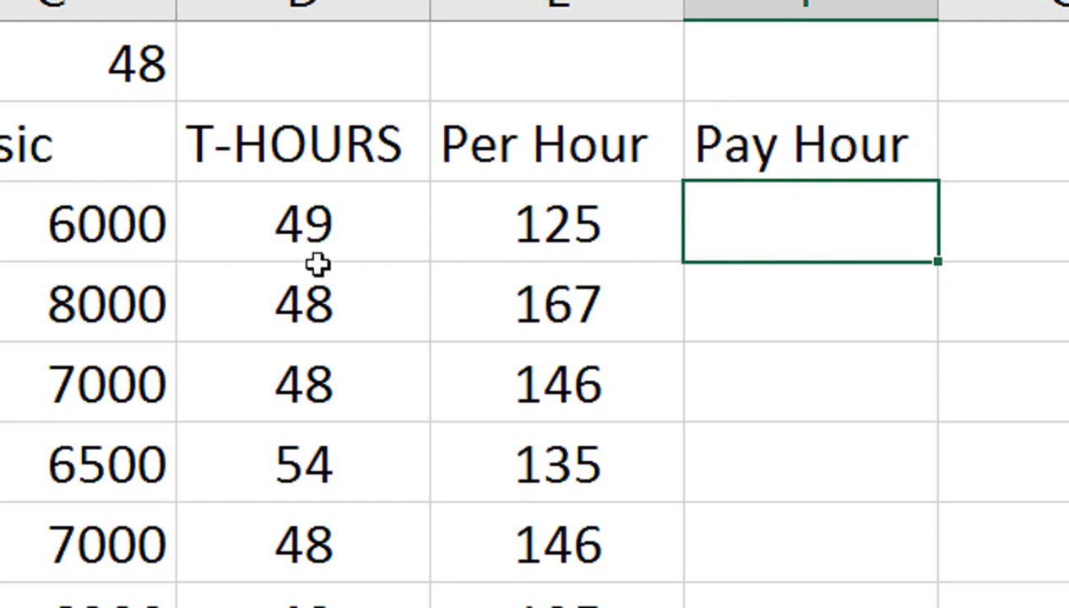
mouse_move(543, 307)
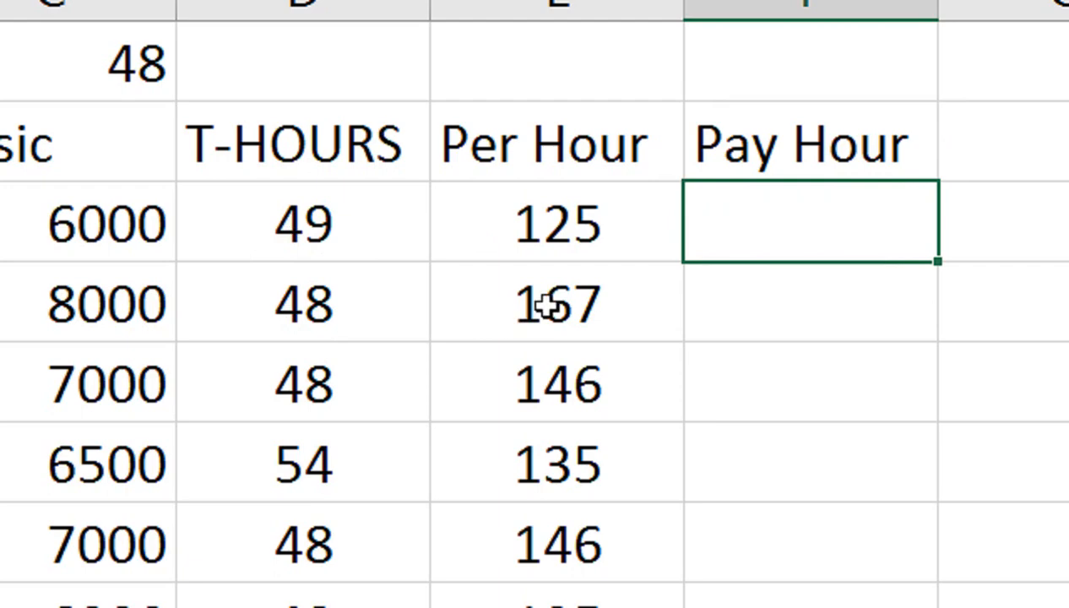
mouse_move(703, 276)
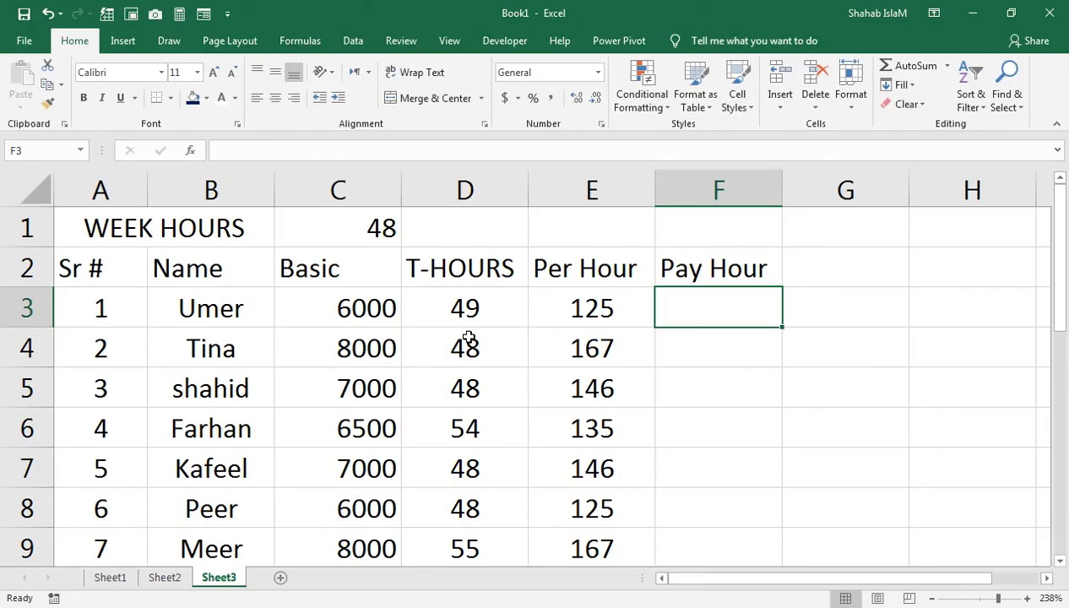
click(164, 578)
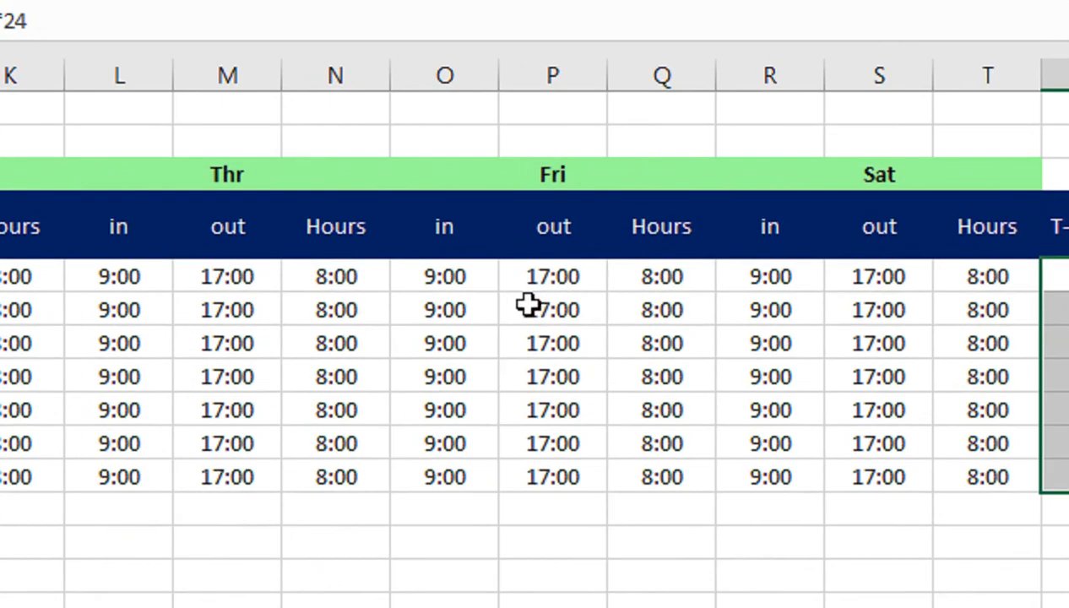
Step: Delete the third employee's Friday in/out times and change their Saturday out time to 16
click(336, 376)
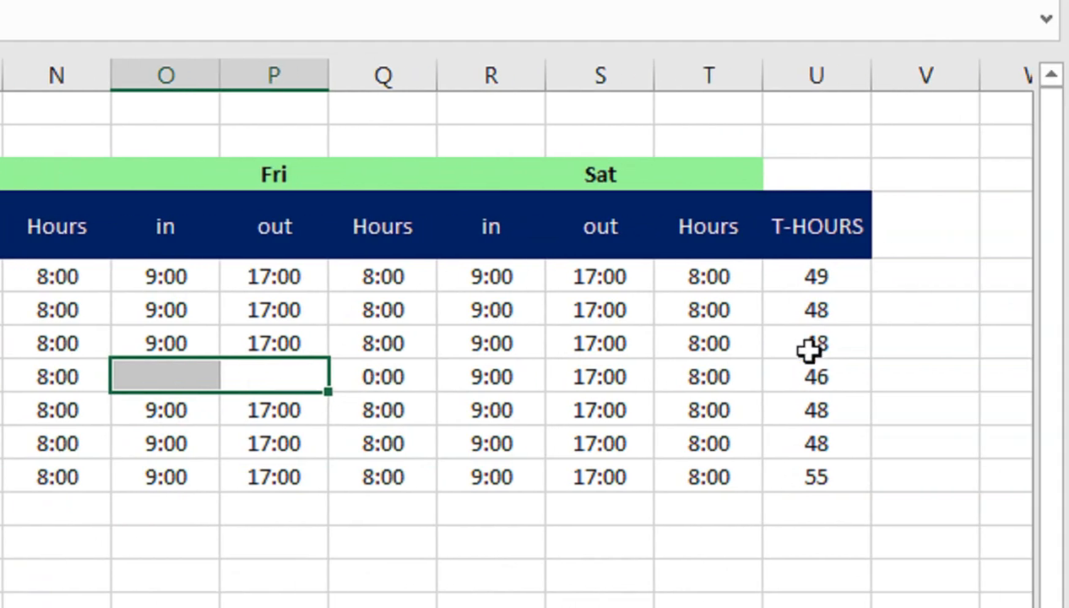
click(816, 377)
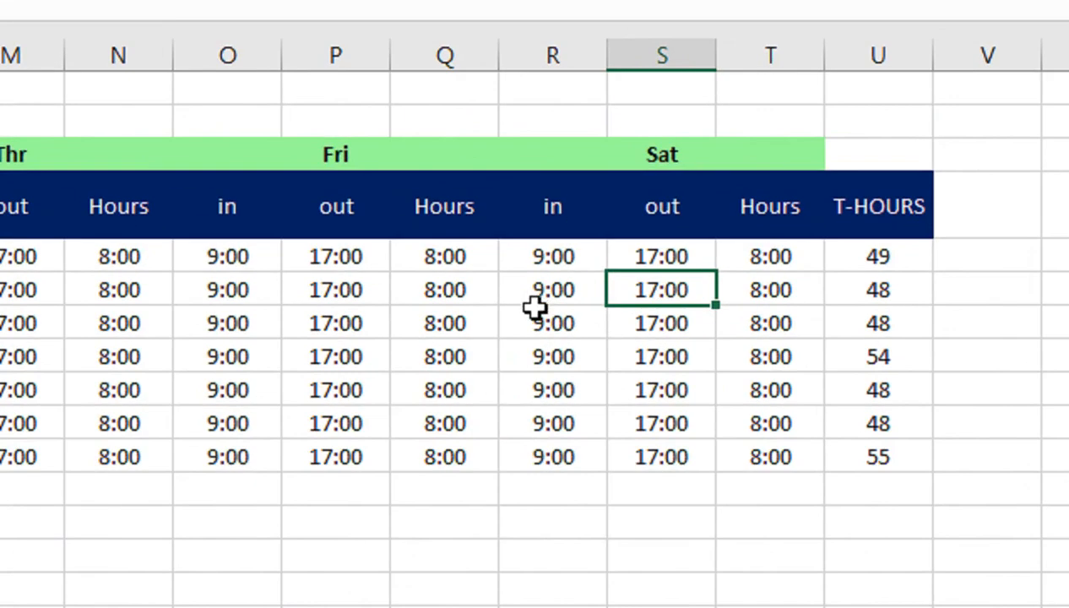
mouse_move(381, 328)
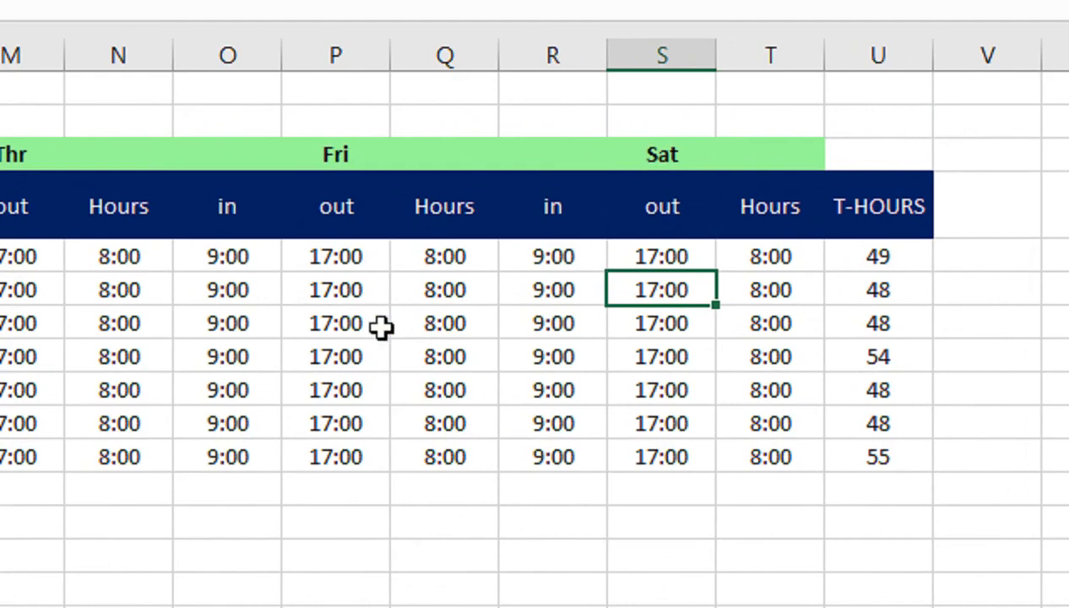
click(227, 323)
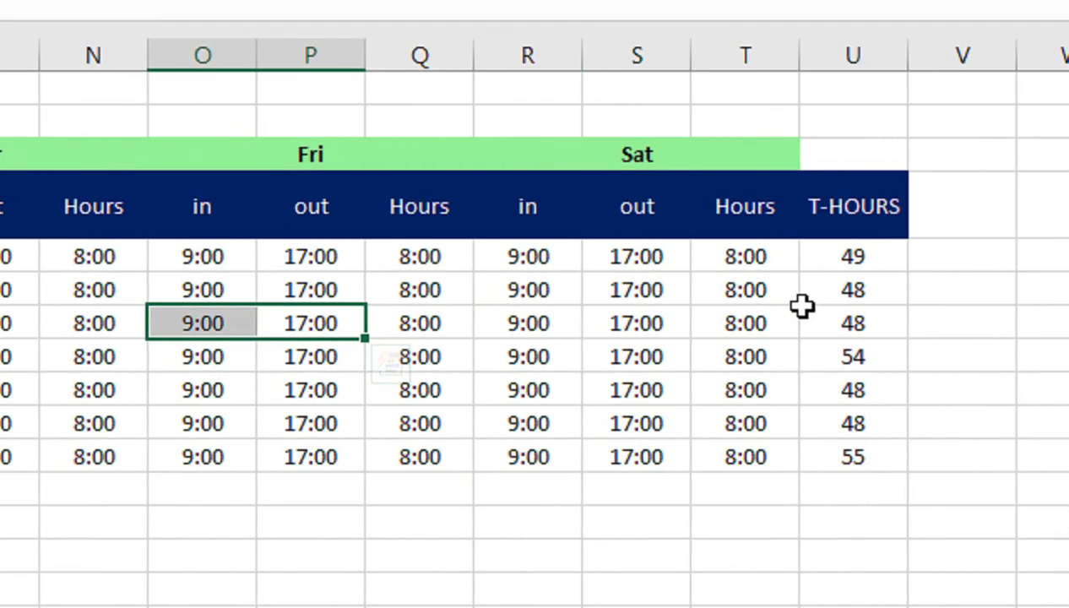
key(Delete)
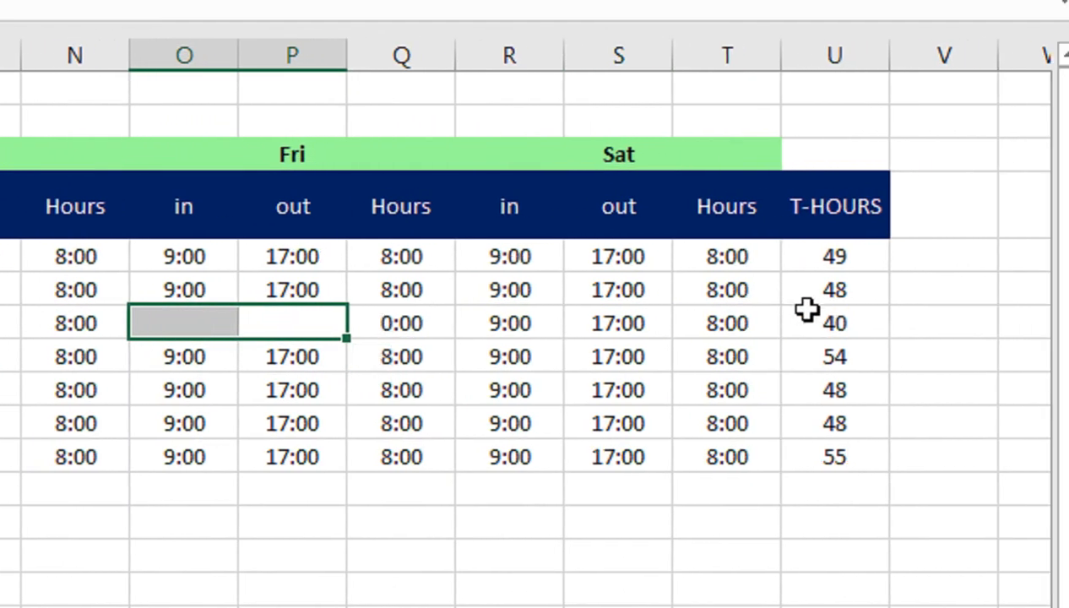
click(614, 322)
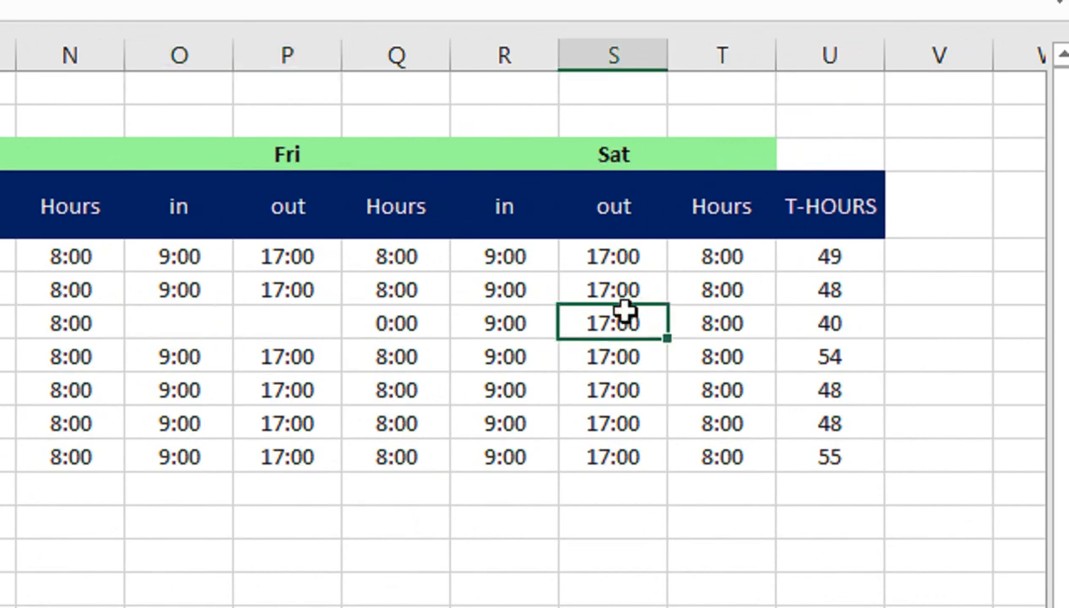
text(16)
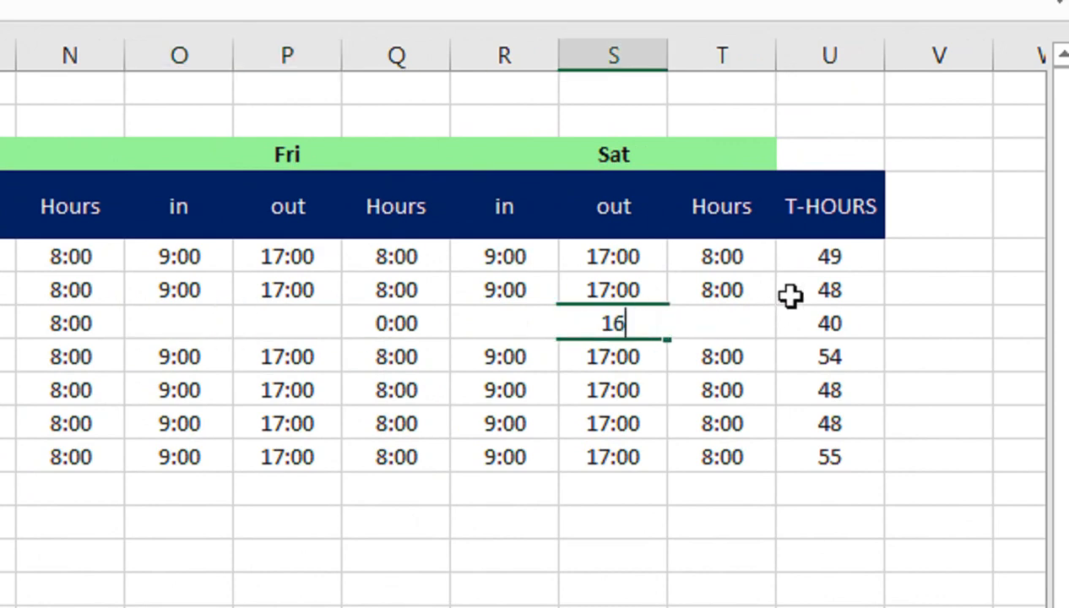
key(Return)
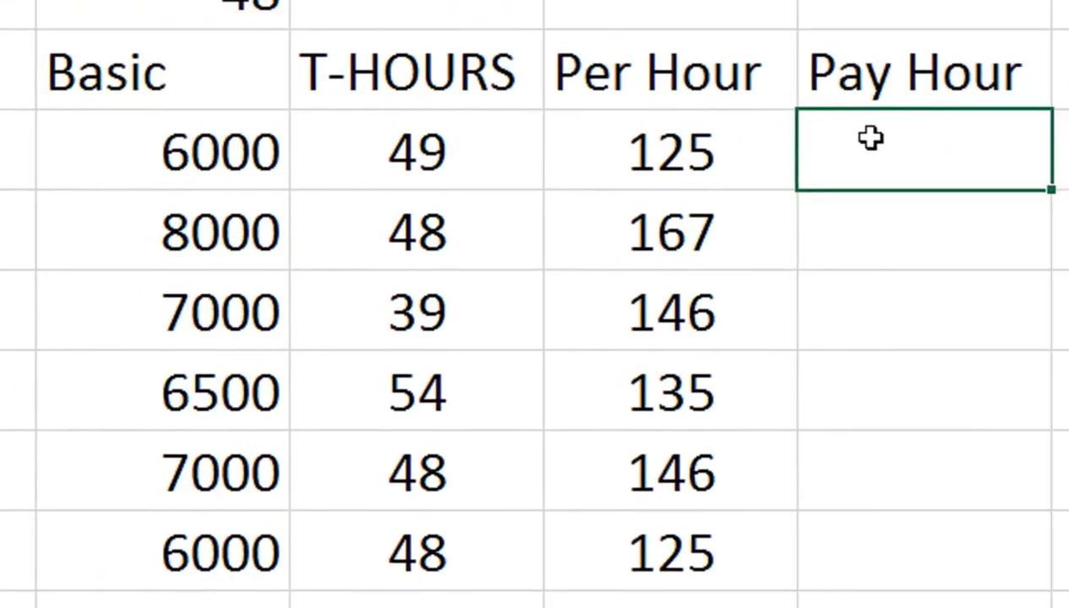
Step: Start the Pay Hour formula in F3 and scroll to the T-HOURS and Per Hour columns
text(=)
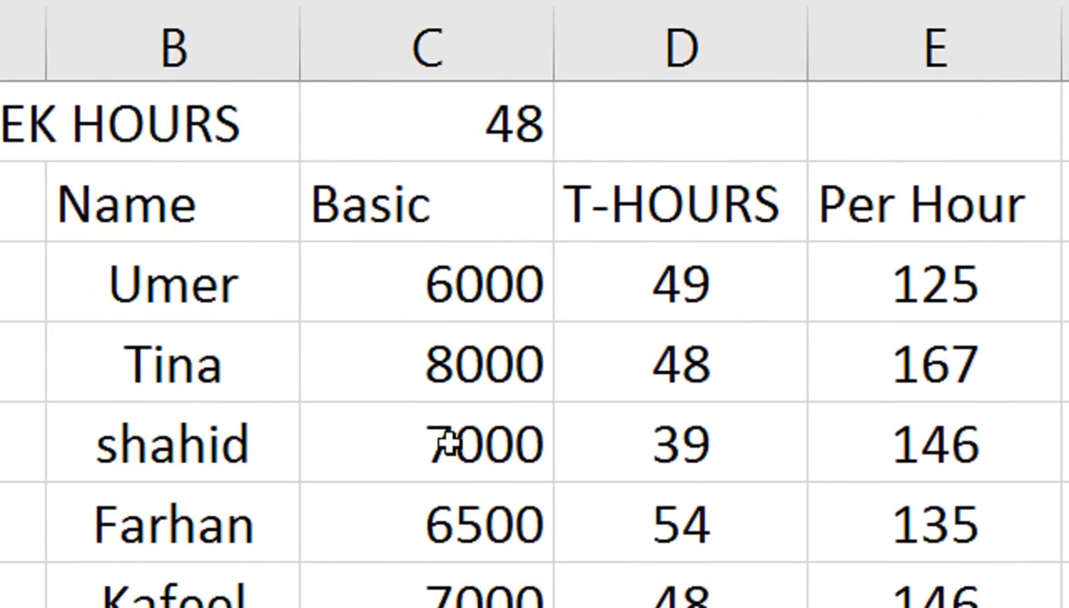
scroll(down, 3)
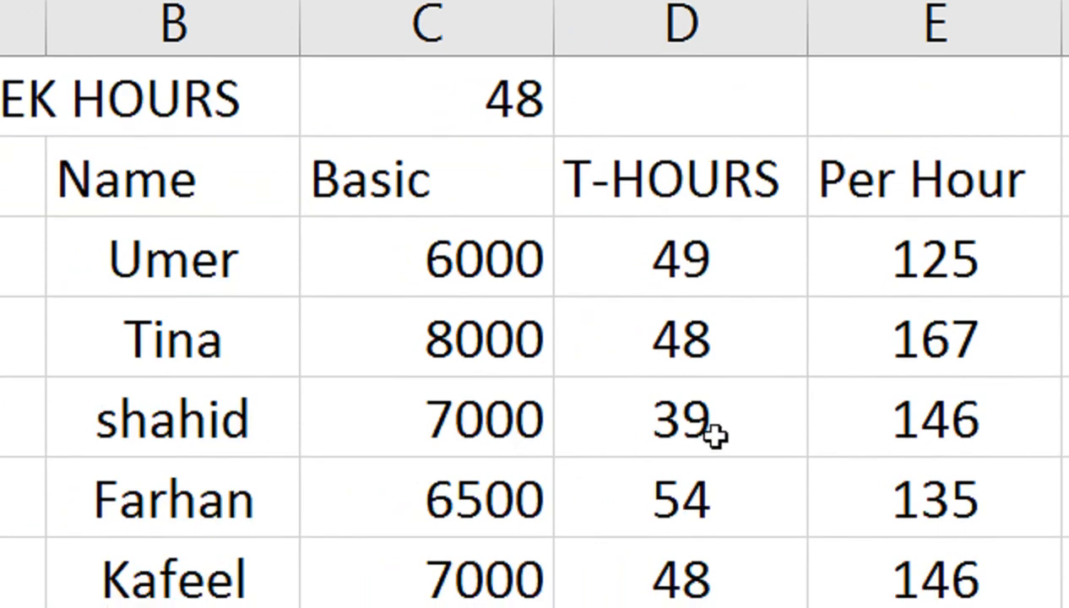
scroll(right, 3)
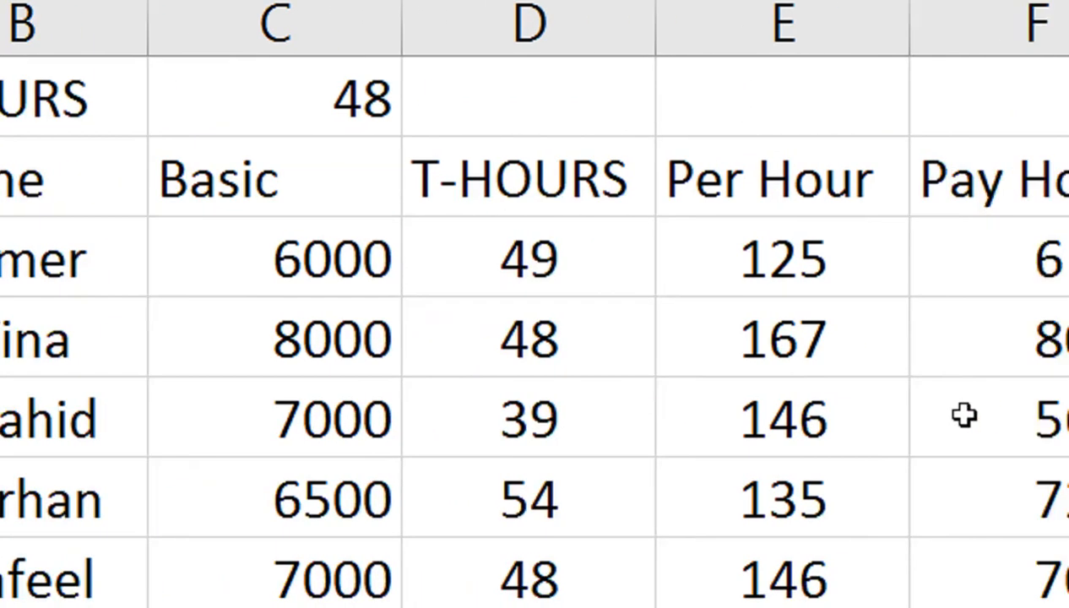